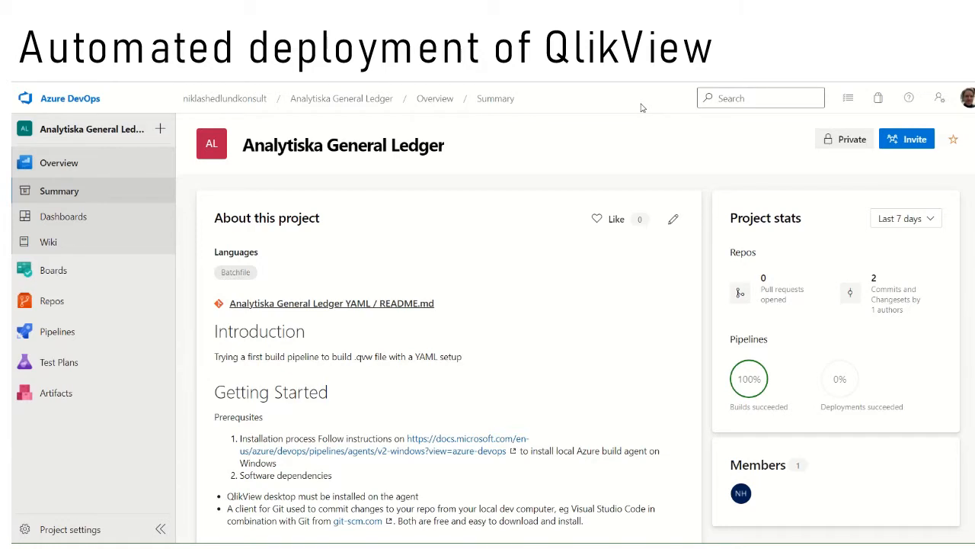
pyautogui.moveTo(610, 131)
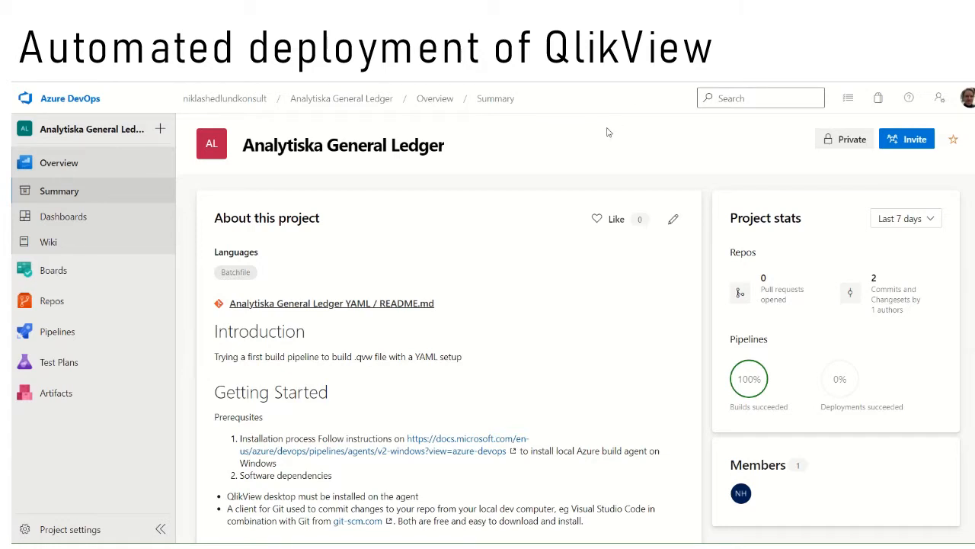
pyautogui.moveTo(519, 160)
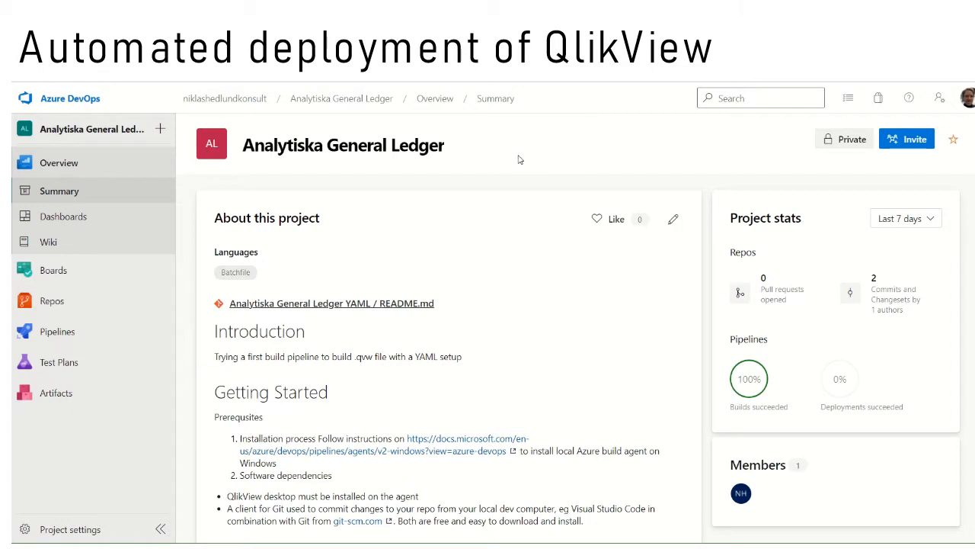
pyautogui.moveTo(477, 232)
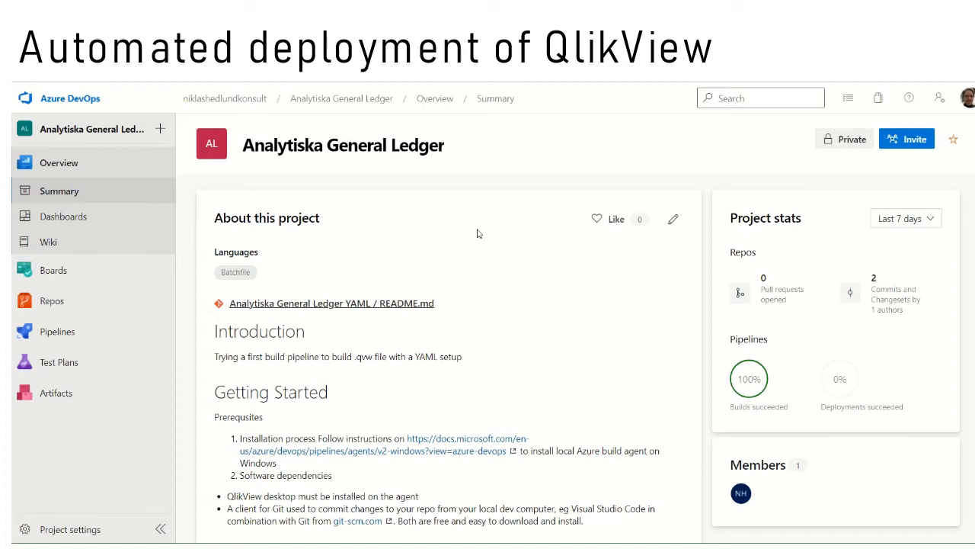
# - Browse Repos > Files and expand 1.Application/Ekonomi-prj to list its QlikView XML and script files
pyautogui.click(51, 300)
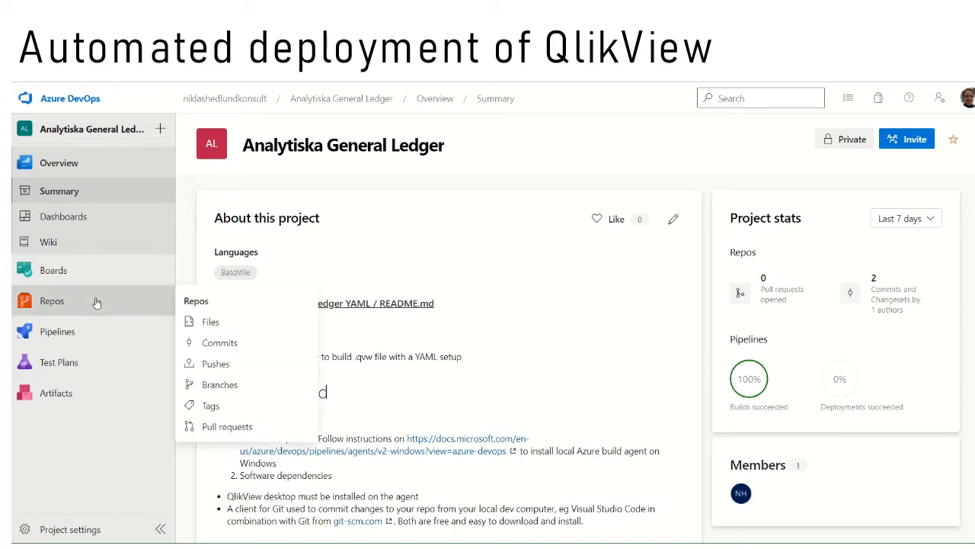
pyautogui.click(210, 320)
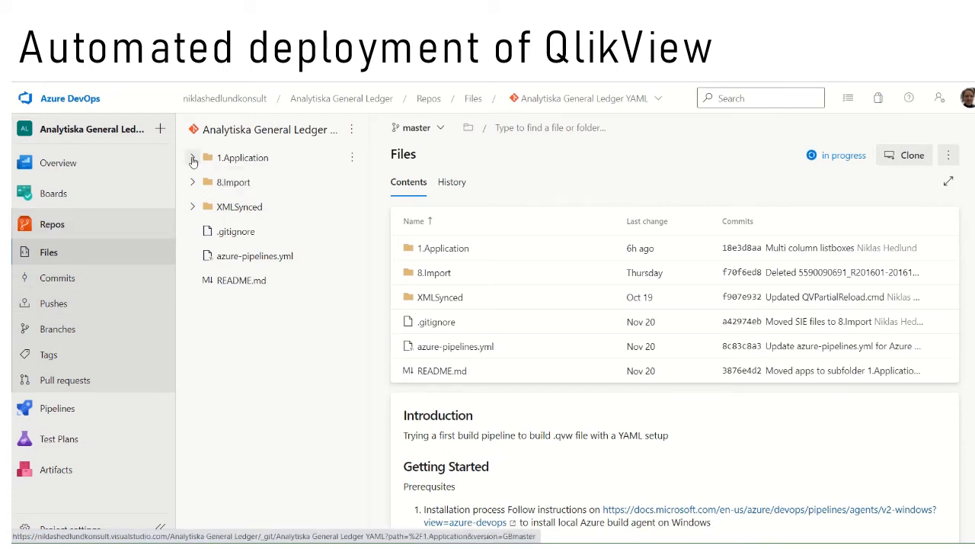
pyautogui.click(192, 157)
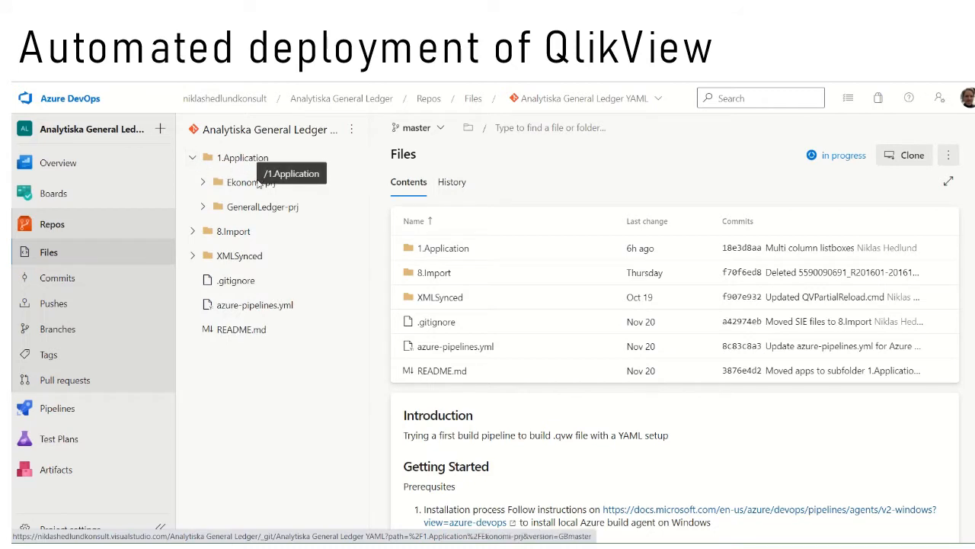
pyautogui.moveTo(250, 186)
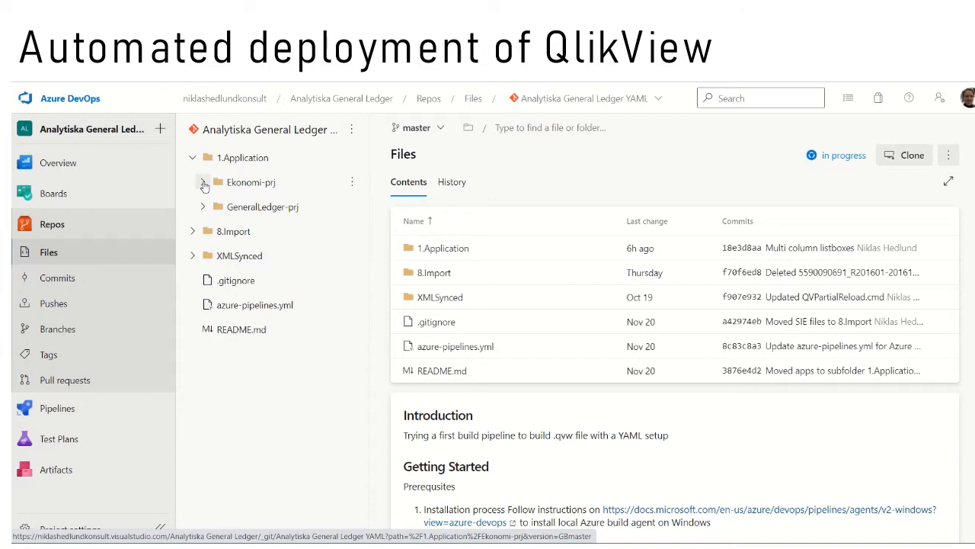
pyautogui.click(203, 183)
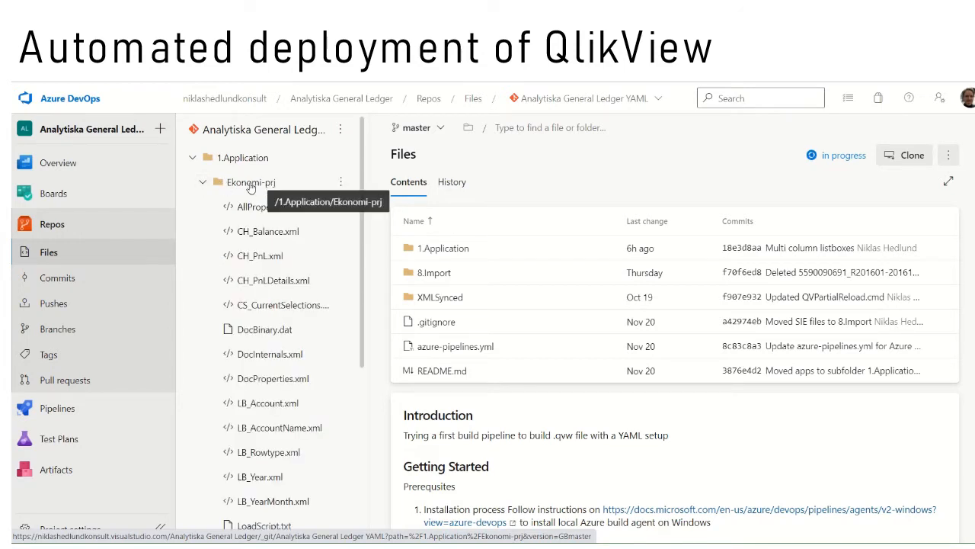
pyautogui.moveTo(256, 210)
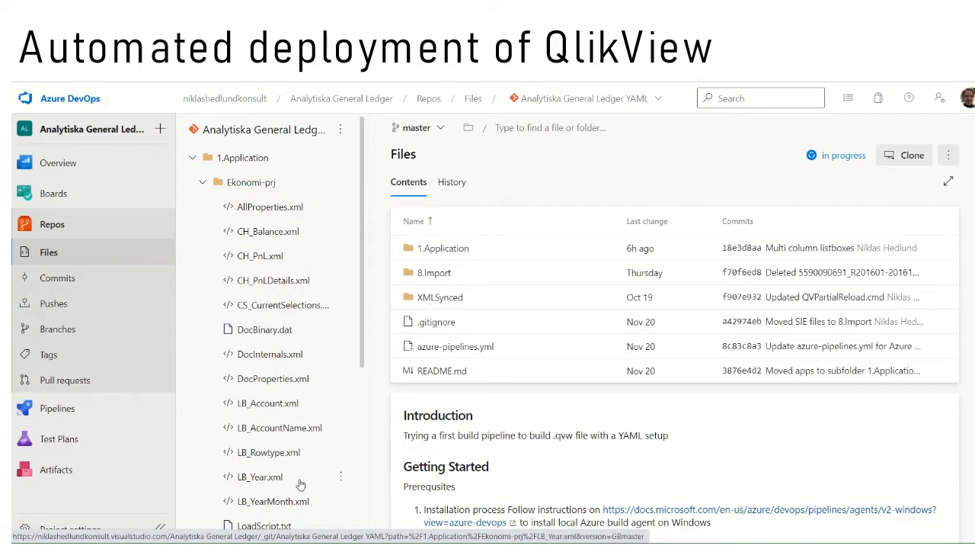
pyautogui.scroll(-3)
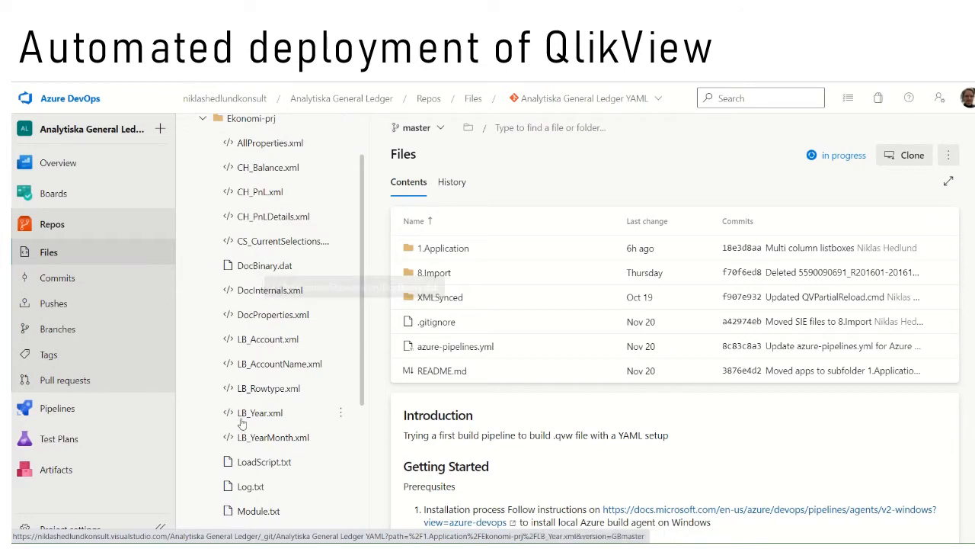
pyautogui.moveTo(253, 463)
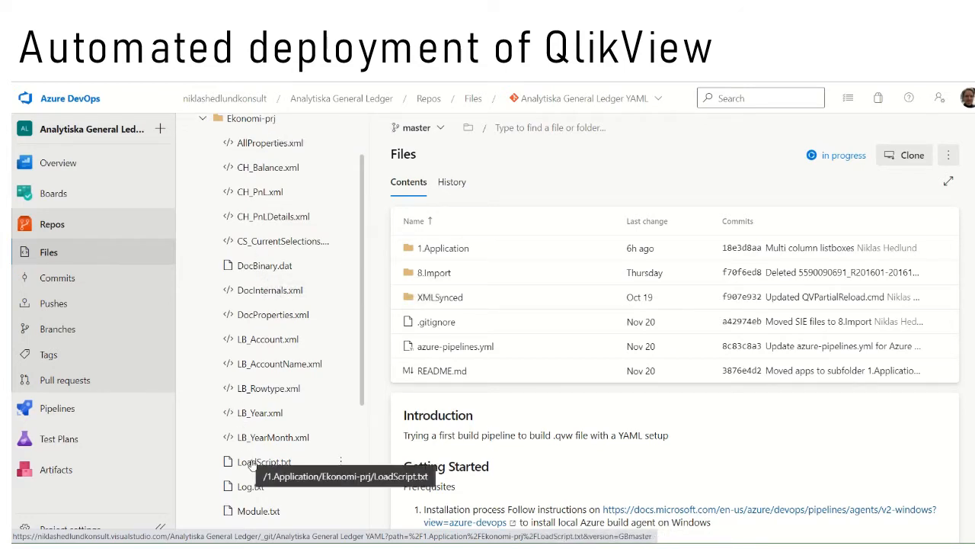
# - View LoadScript.txt from Ekonomi-prj and read through its QlikView load script contents
pyautogui.click(265, 460)
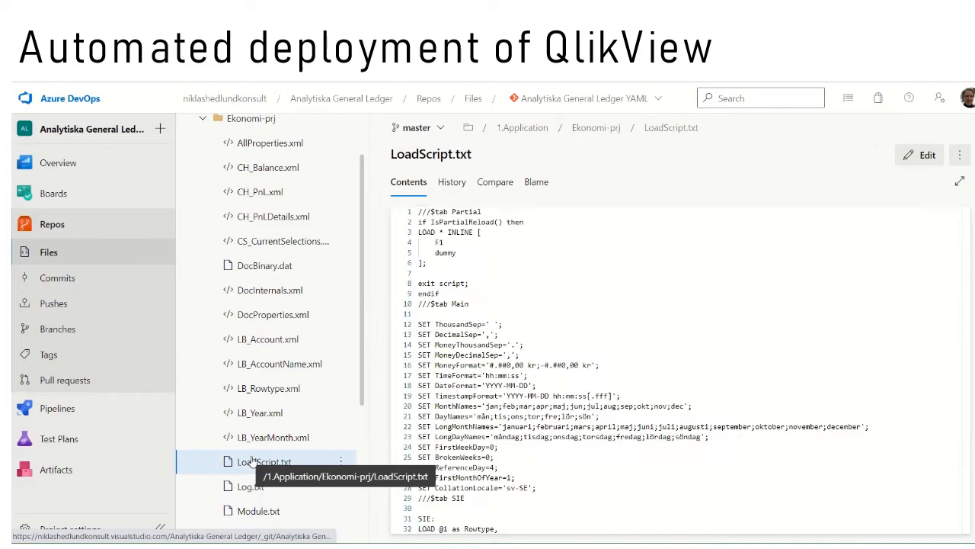
pyautogui.moveTo(259, 302)
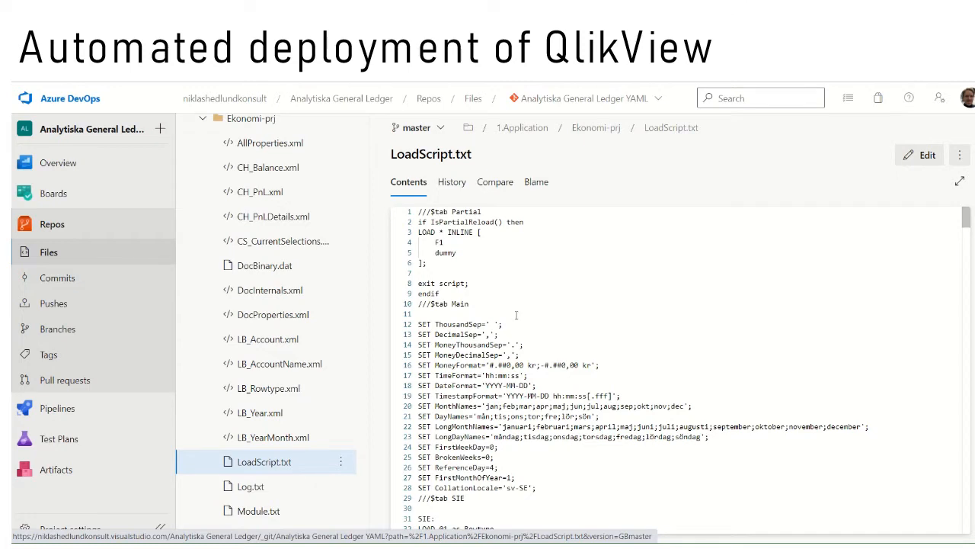
pyautogui.scroll(-3)
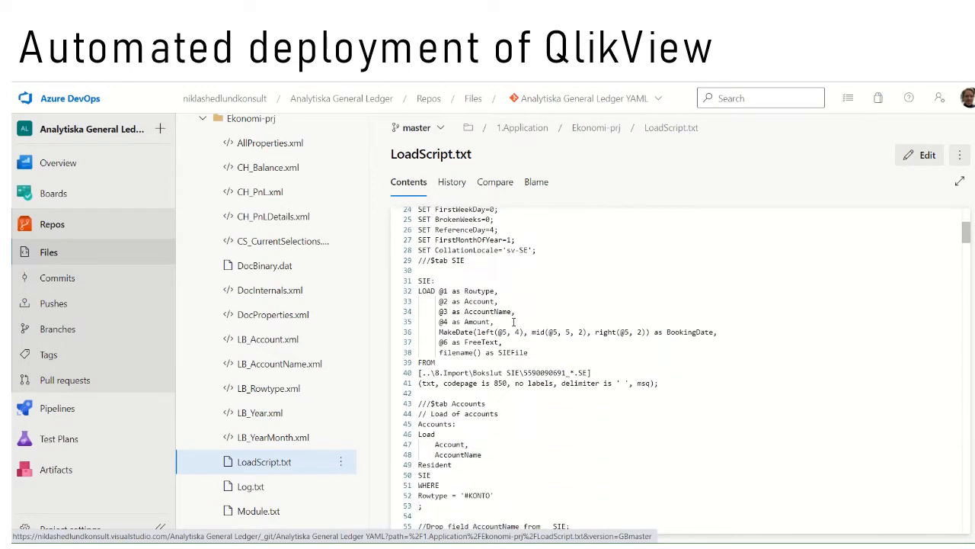
pyautogui.scroll(-3)
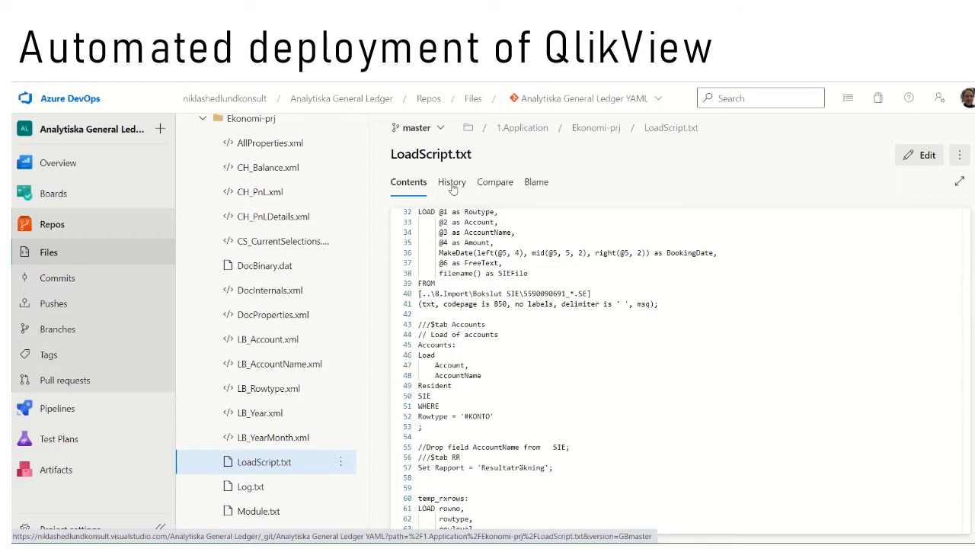
# - Review LoadScript.txt's history and its side-by-side diff in the New detailed chart commit, then return to the file browser
pyautogui.click(451, 181)
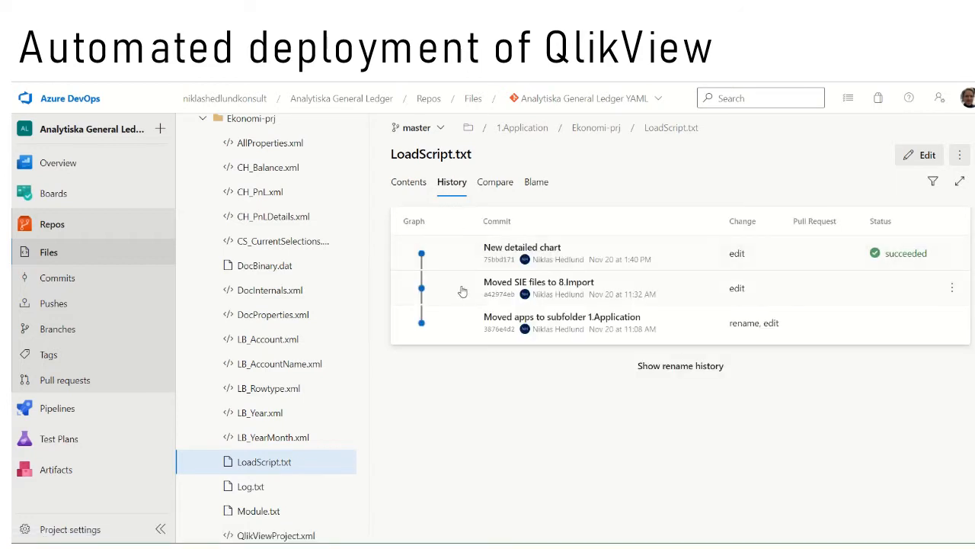
pyautogui.moveTo(460, 391)
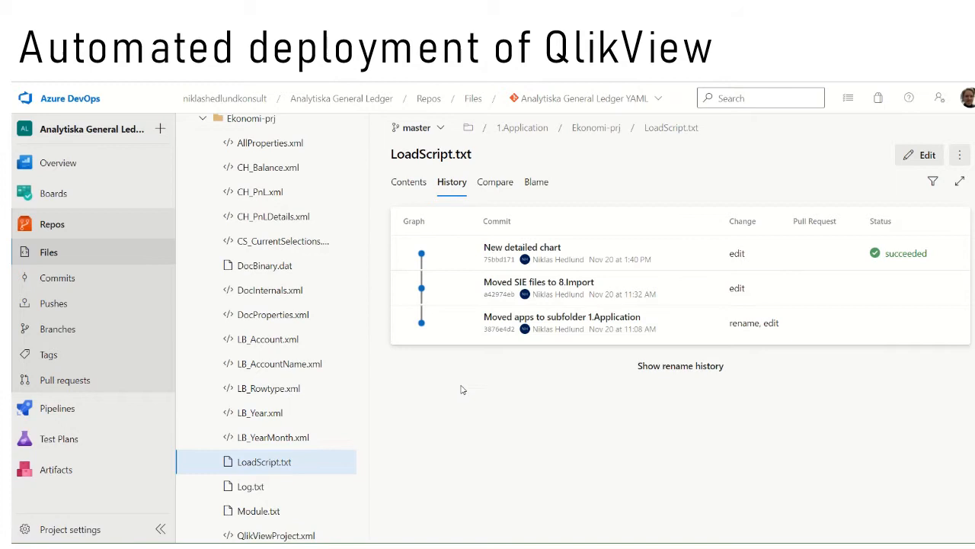
pyautogui.moveTo(567, 242)
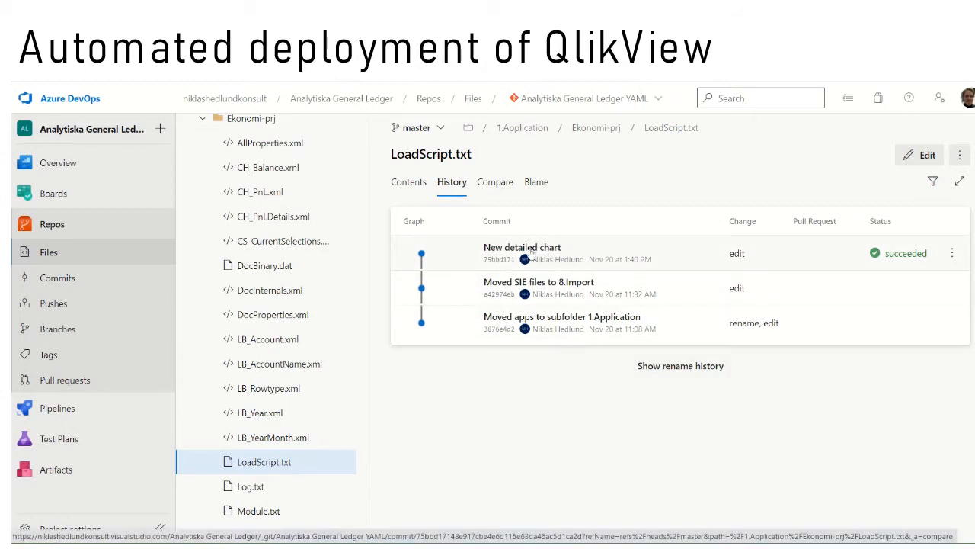
pyautogui.click(58, 277)
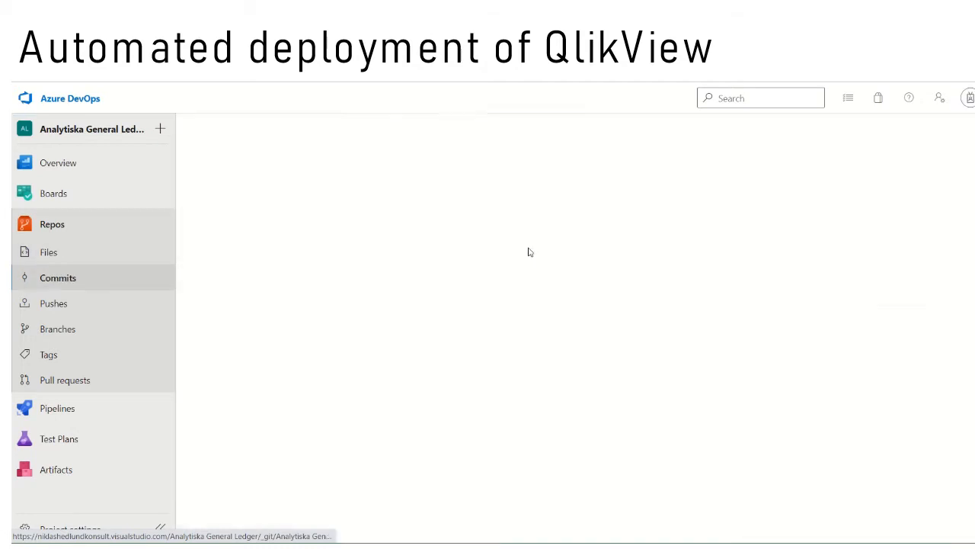
pyautogui.click(58, 277)
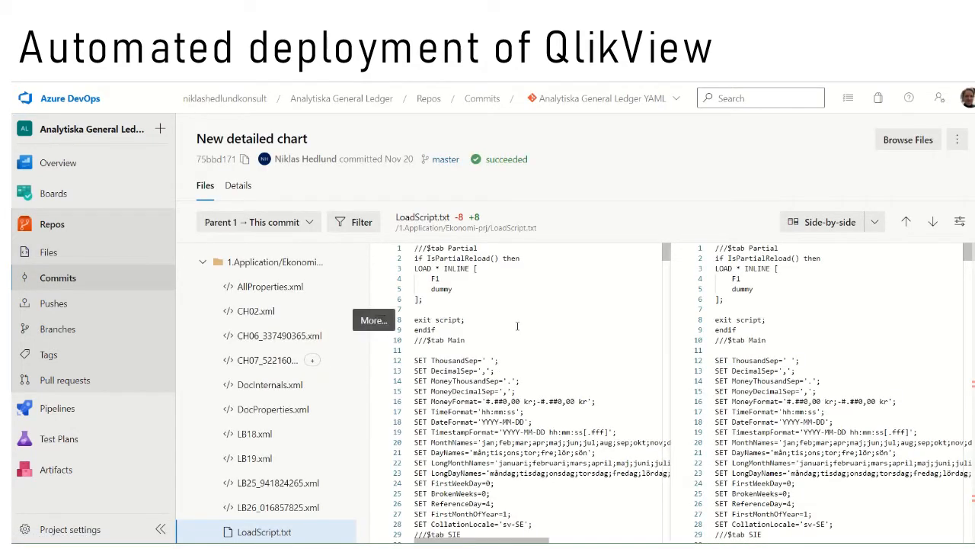
pyautogui.scroll(-3)
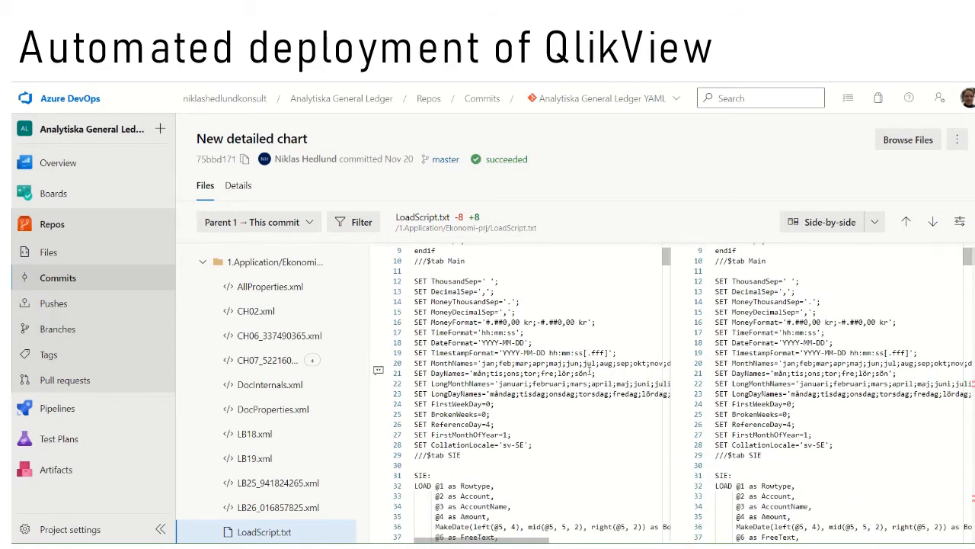
pyautogui.click(49, 252)
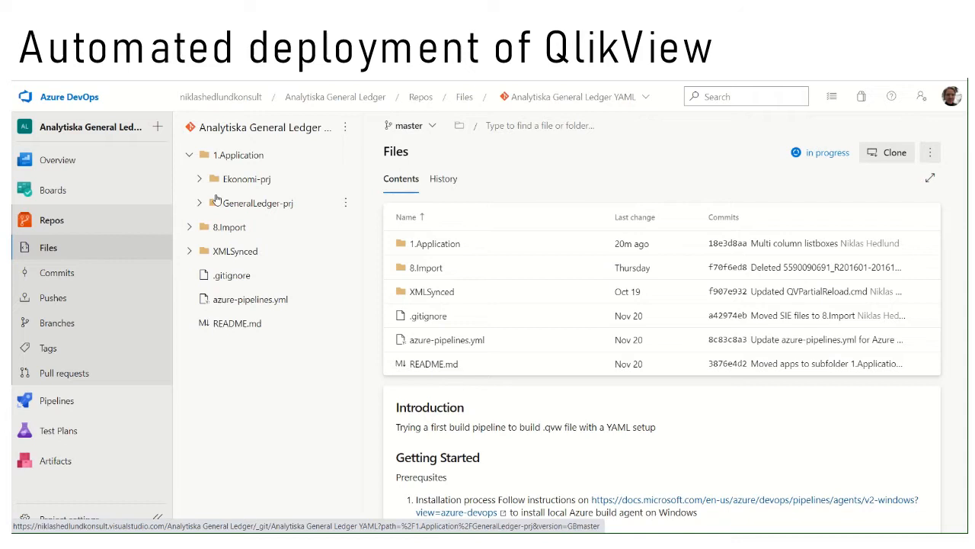
pyautogui.moveTo(247, 178)
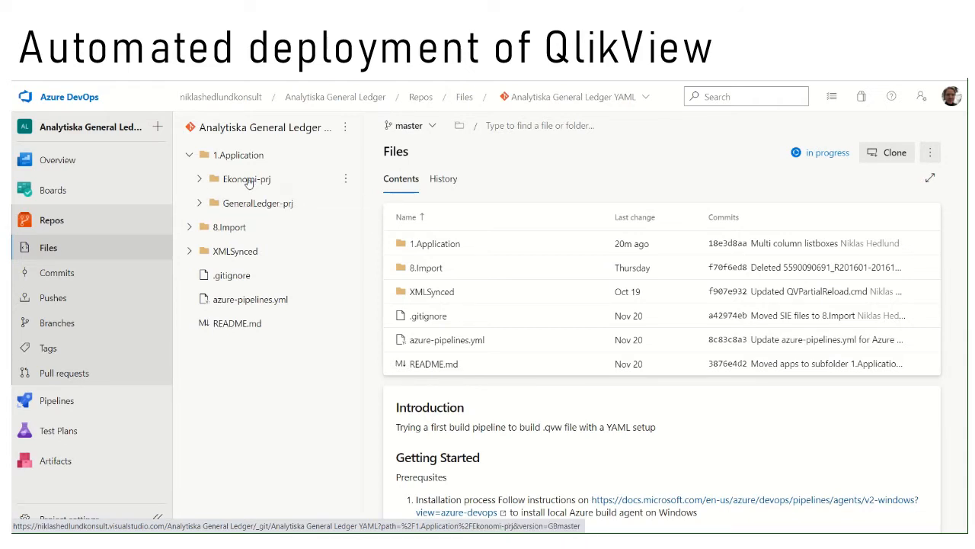
# - Search the project code for 'chartofaccounts' and preview the LoadScript.txt match importing ChartOfAccounts.xlsx
pyautogui.click(745, 96)
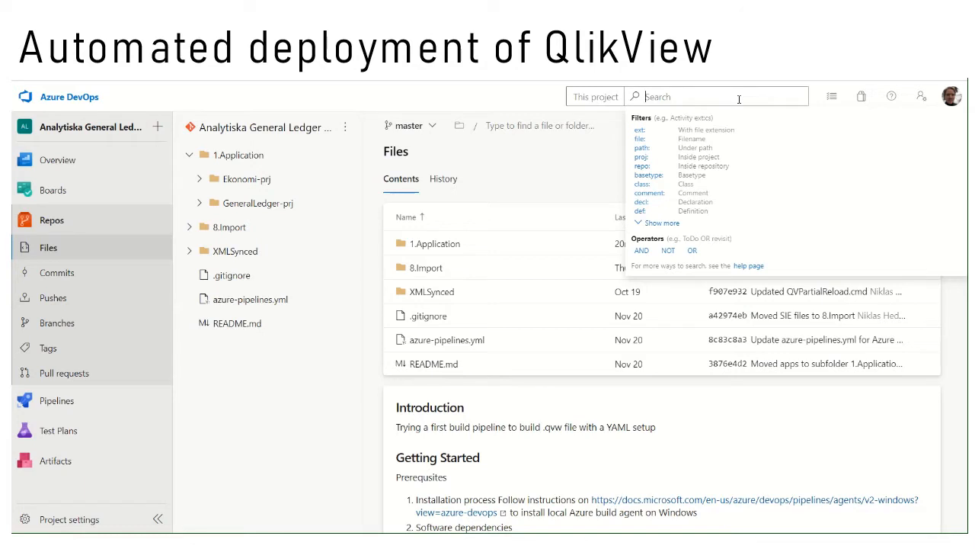
pyautogui.write('chartofaccounts')
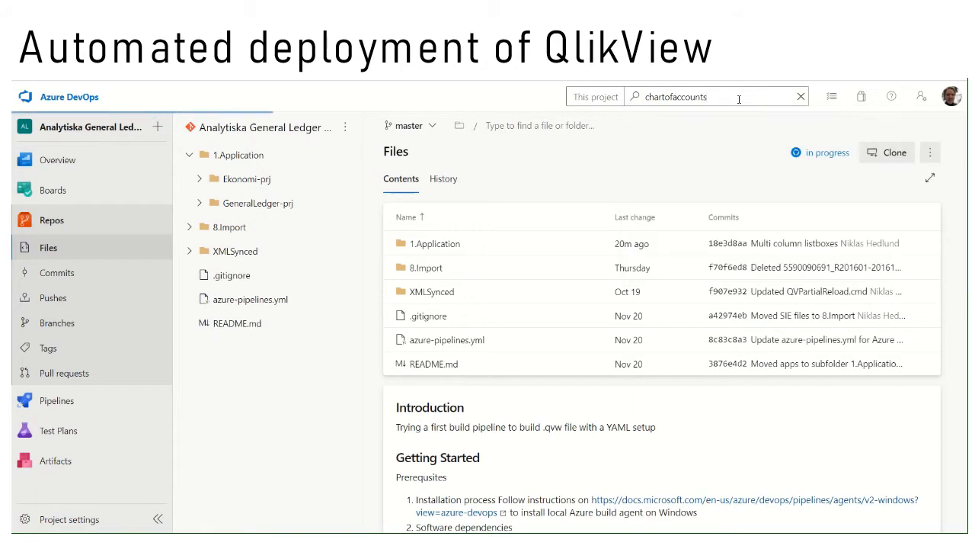
pyautogui.press('Return')
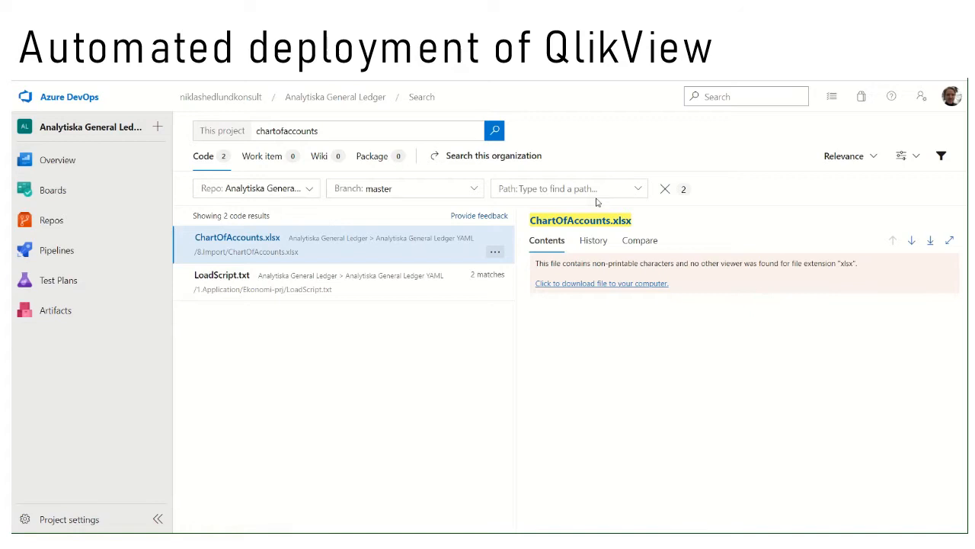
pyautogui.moveTo(637, 192)
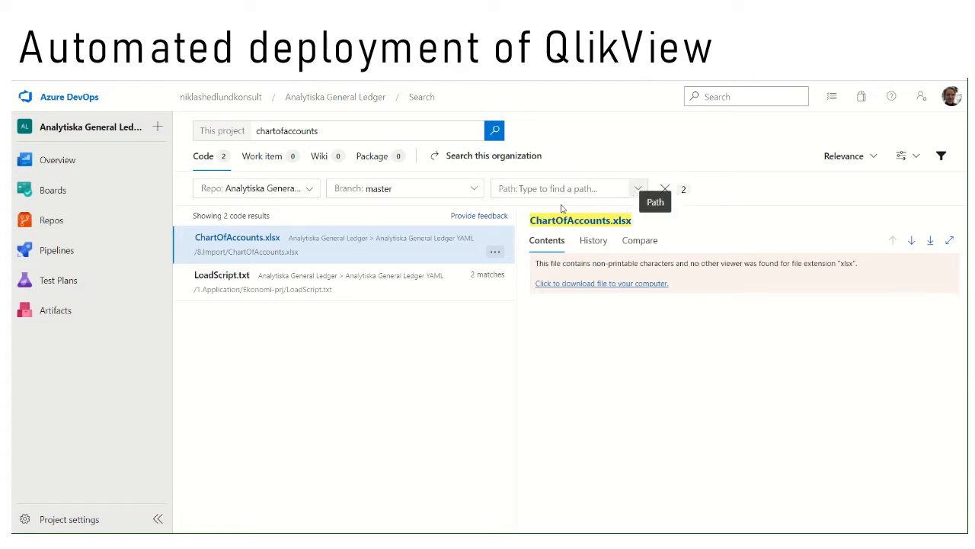
pyautogui.moveTo(228, 244)
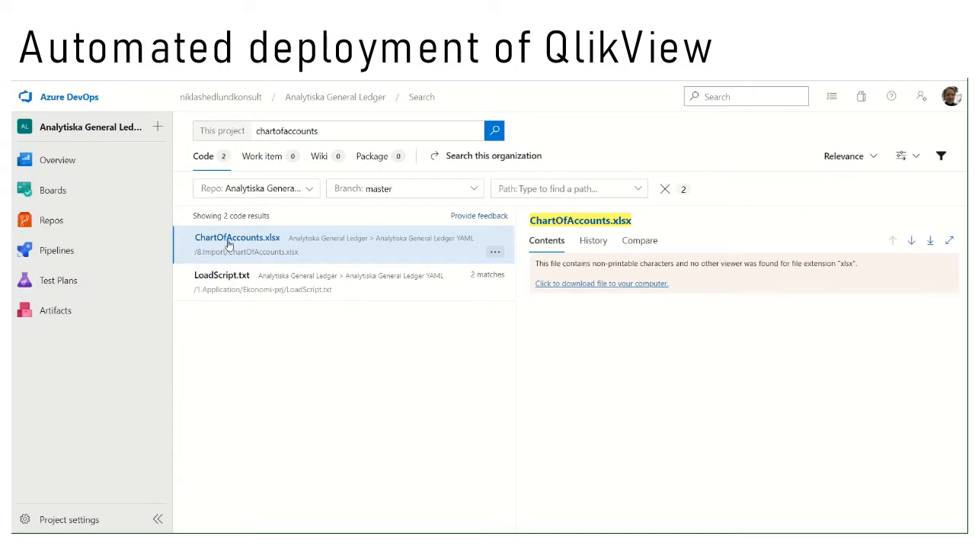
pyautogui.moveTo(262, 249)
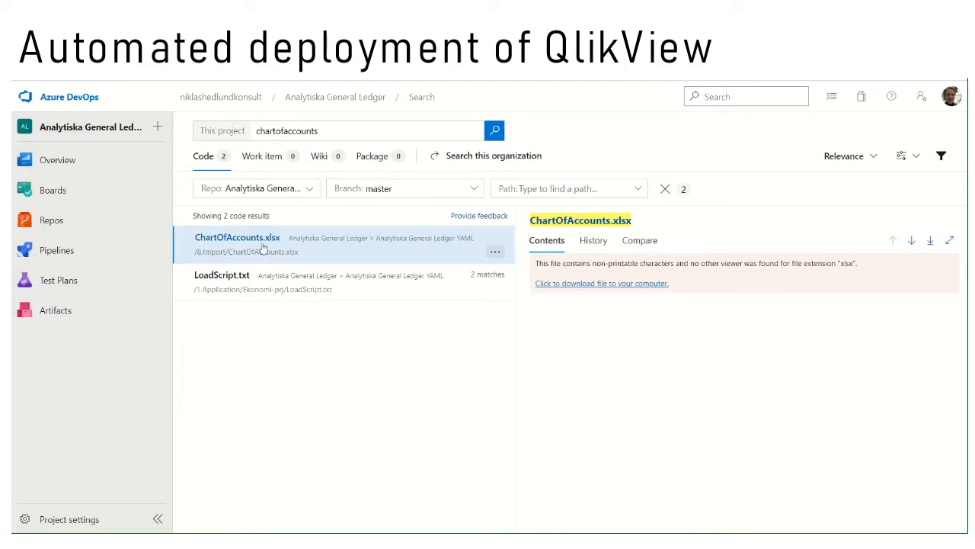
pyautogui.moveTo(225, 295)
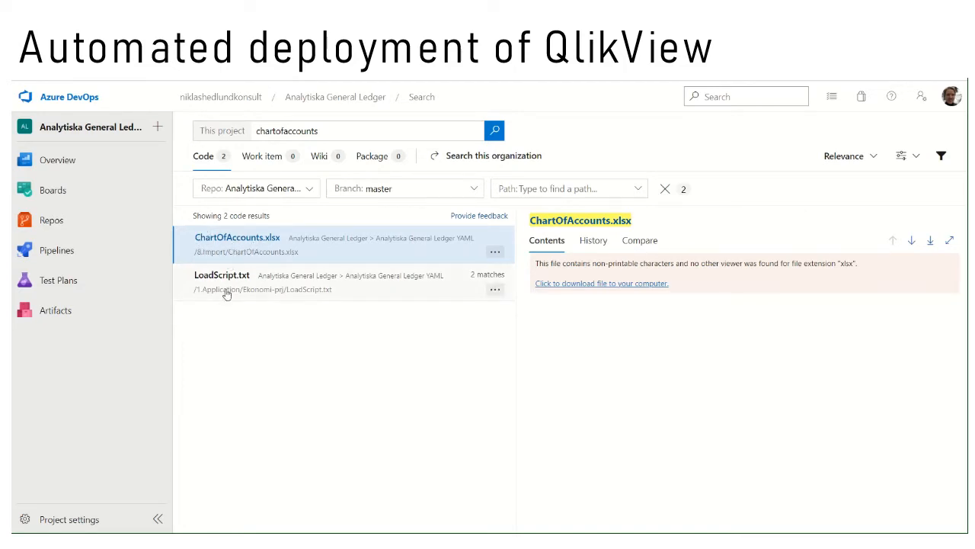
pyautogui.click(222, 275)
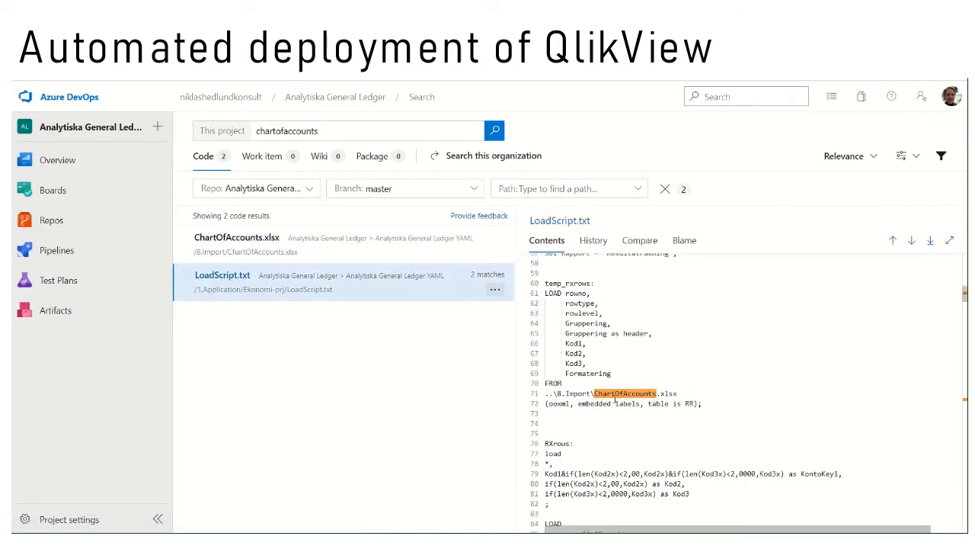
pyautogui.moveTo(304, 344)
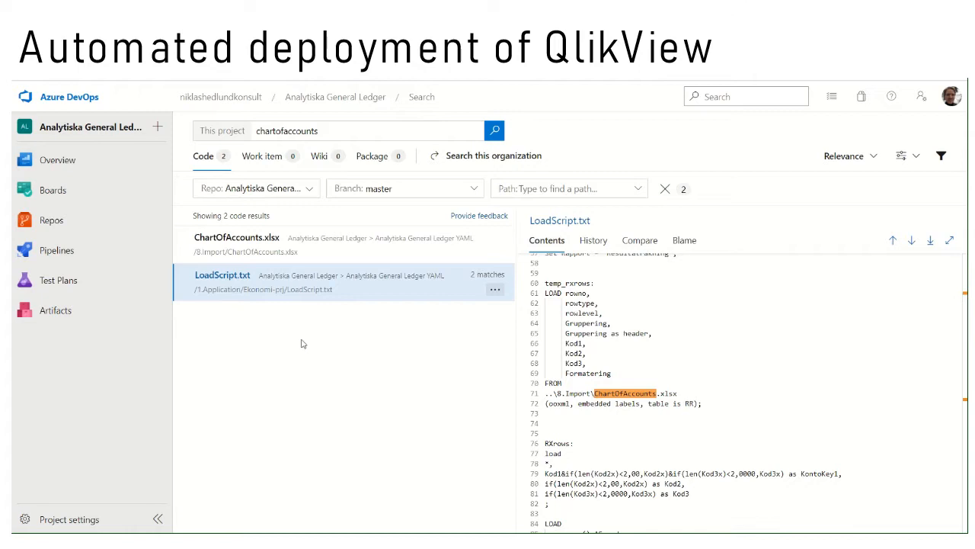
pyautogui.click(51, 219)
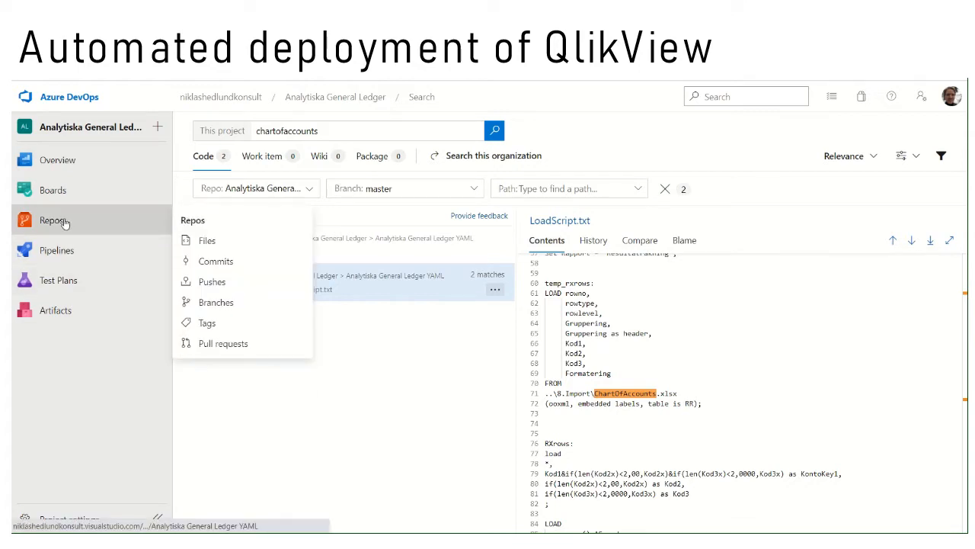
# - Go via Repos > Files to Pipelines and show the Analytiska General Ledger YAML pipeline's run history
pyautogui.click(207, 241)
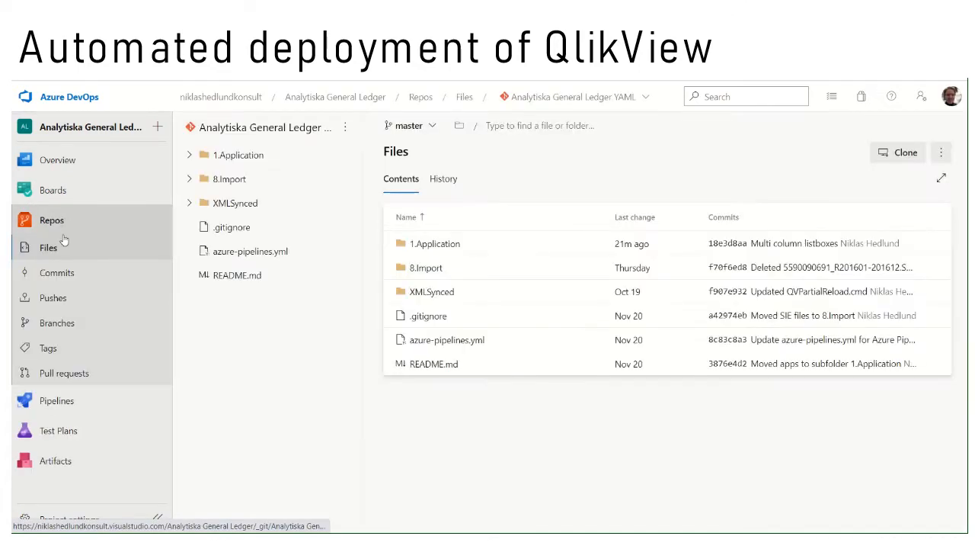
pyautogui.click(433, 363)
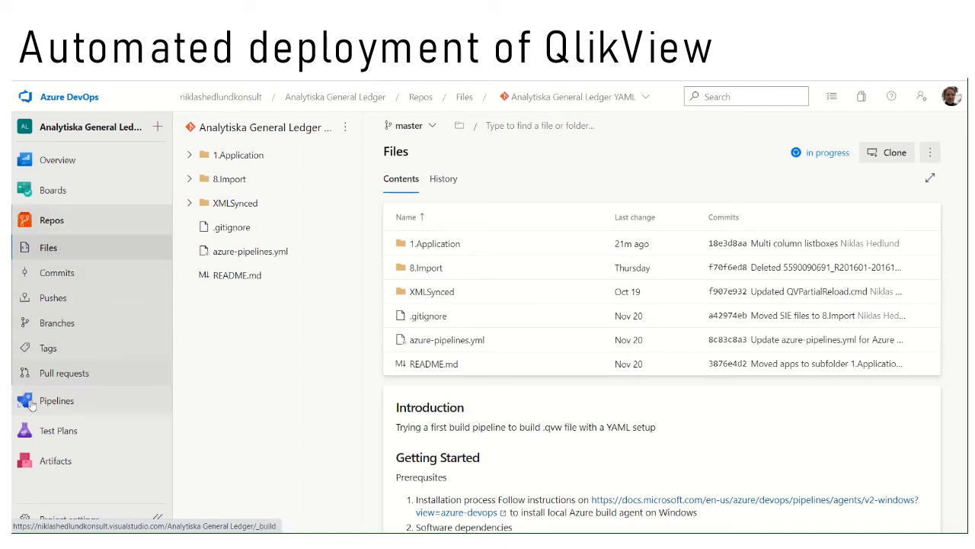
pyautogui.click(57, 400)
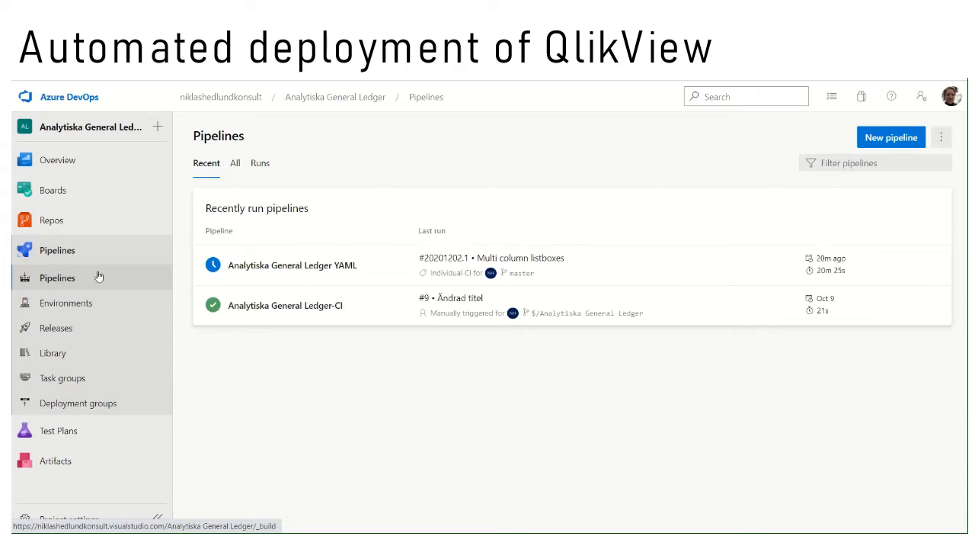
pyautogui.moveTo(293, 265)
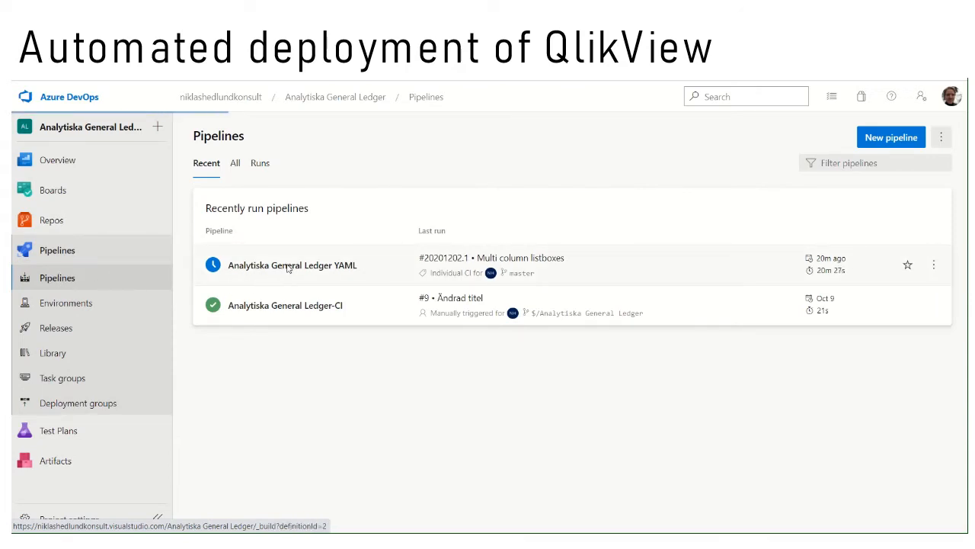
pyautogui.click(291, 266)
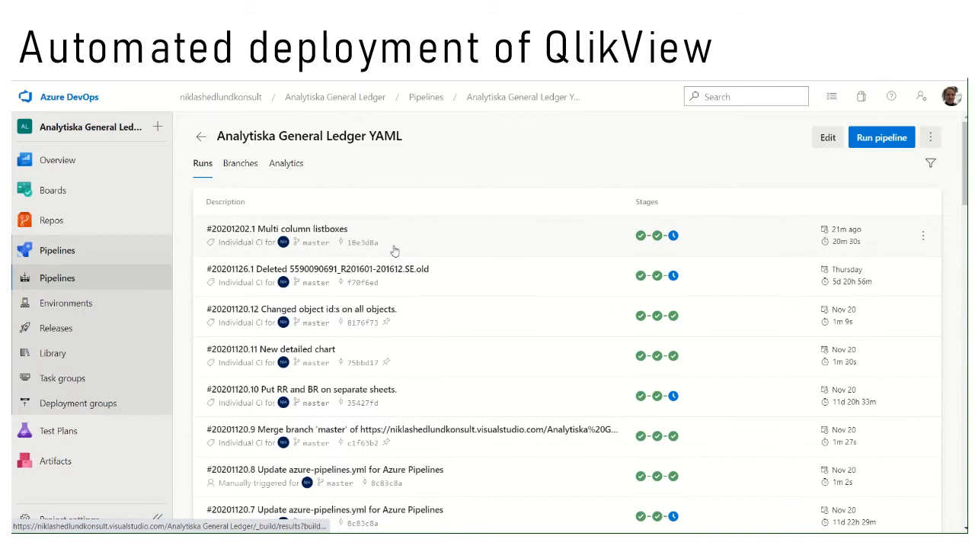
pyautogui.moveTo(299, 234)
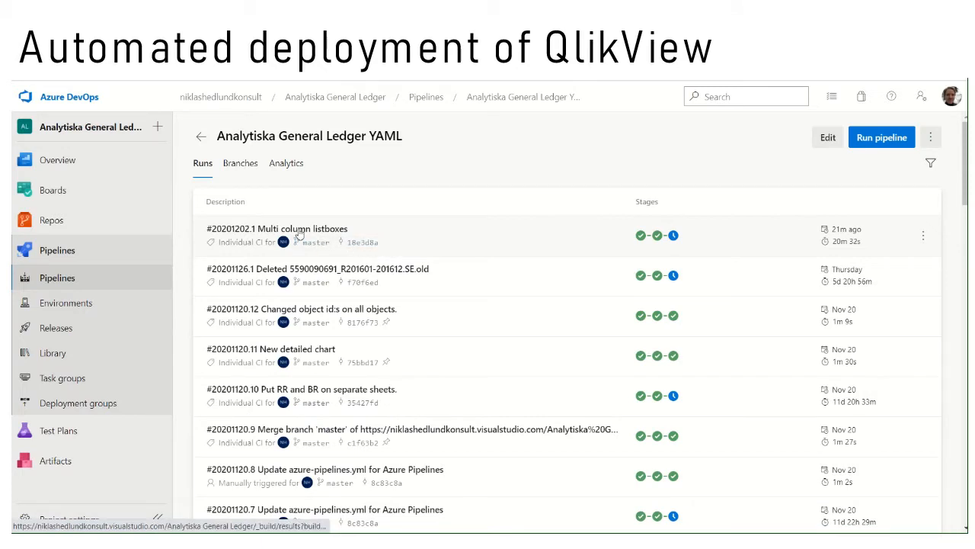
pyautogui.moveTo(289, 225)
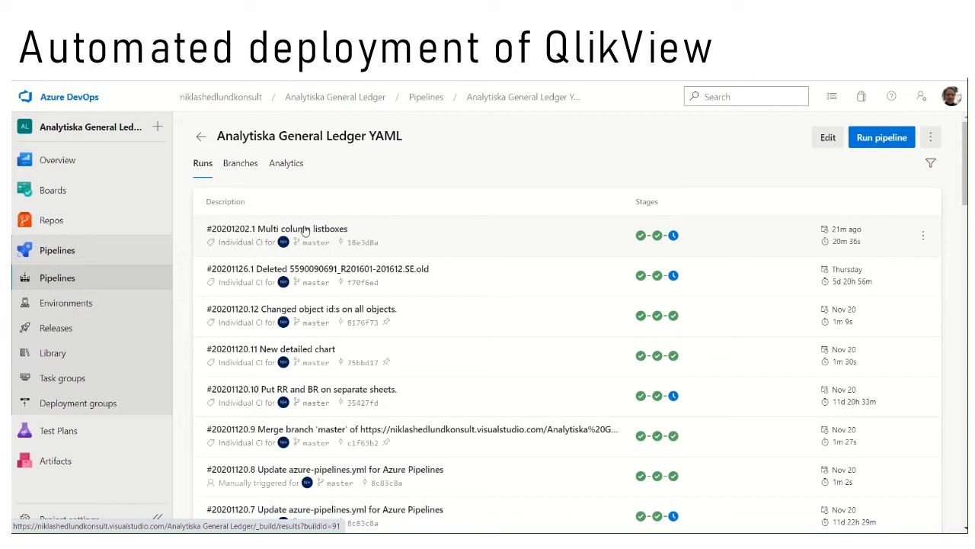
# - View the summary of run #20201202.1 Multi column listboxes with Build and Test done, Deploy waiting
pyautogui.click(277, 229)
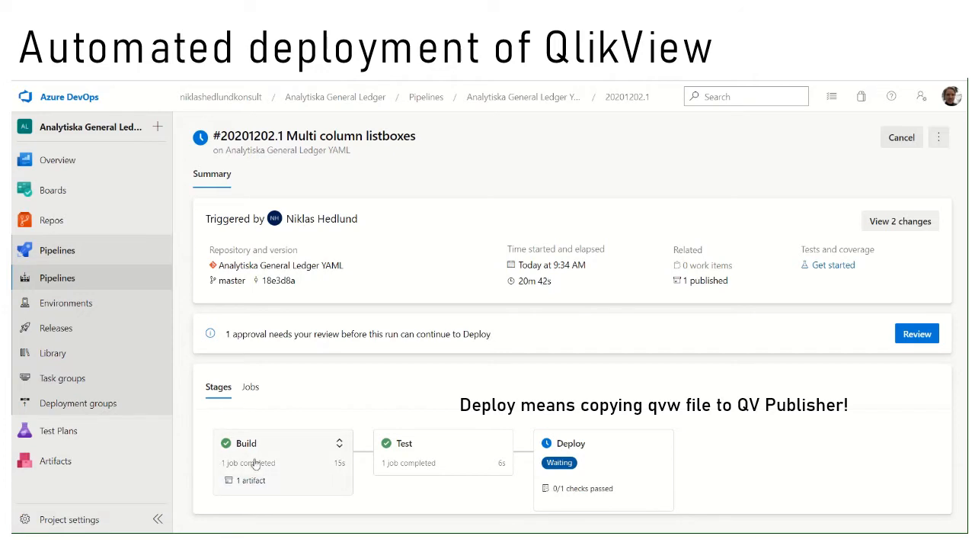
pyautogui.moveTo(263, 454)
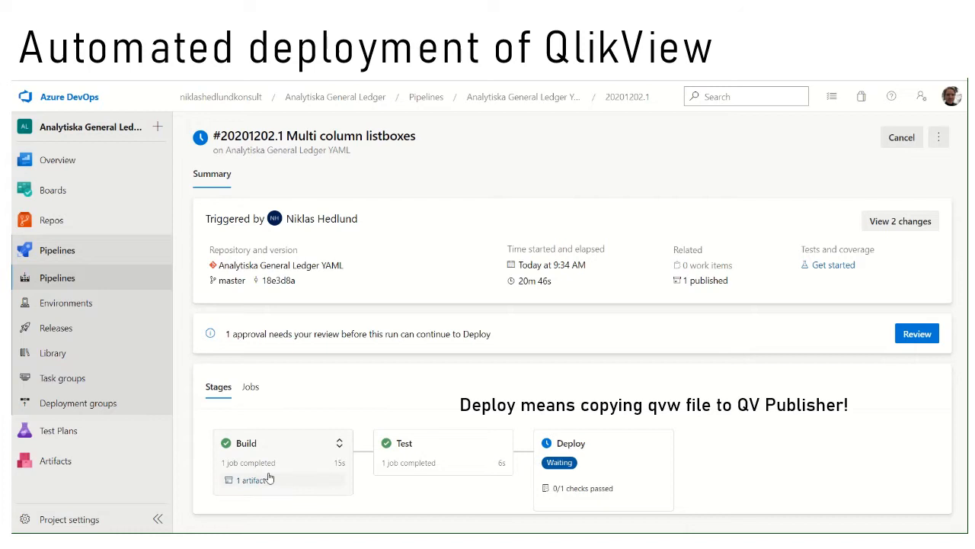
pyautogui.moveTo(439, 480)
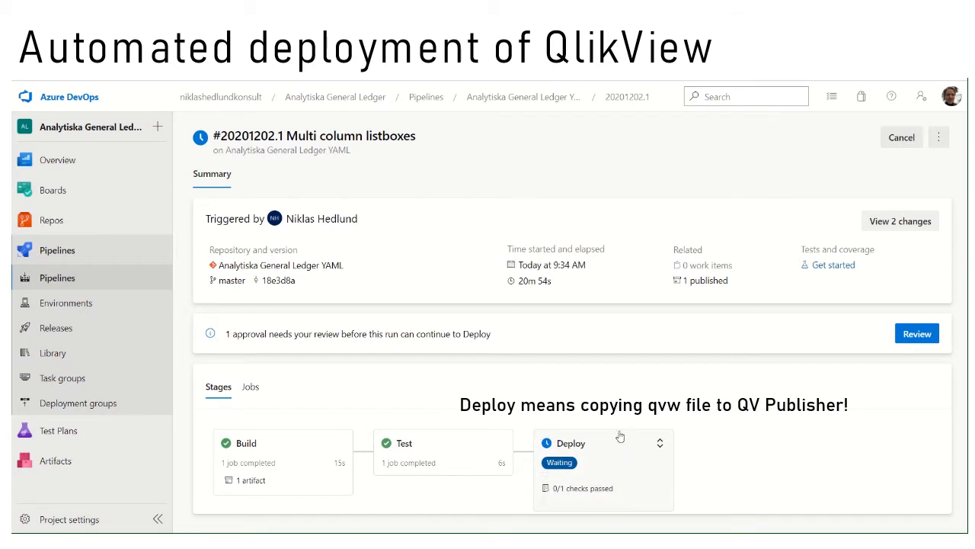
pyautogui.moveTo(545, 421)
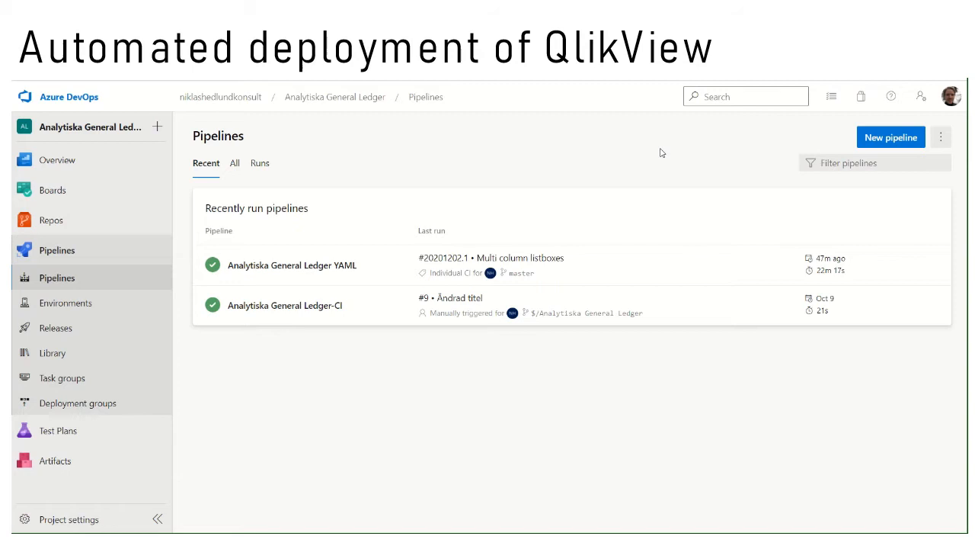
pyautogui.moveTo(610, 170)
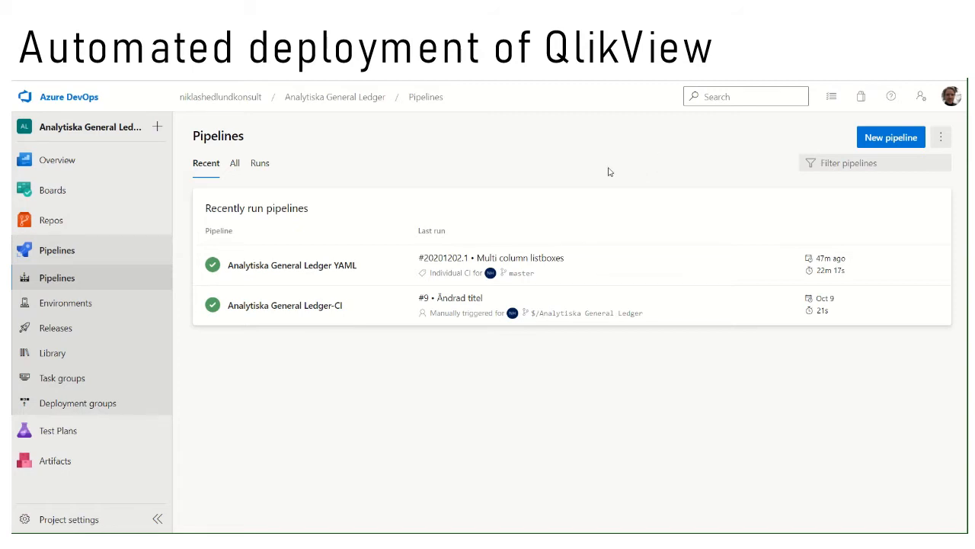
pyautogui.moveTo(366, 160)
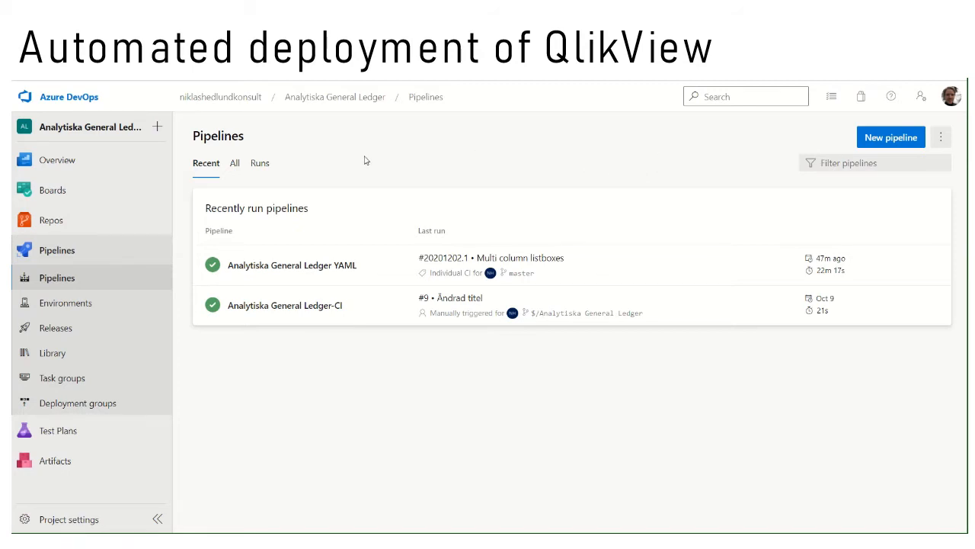
pyautogui.moveTo(358, 274)
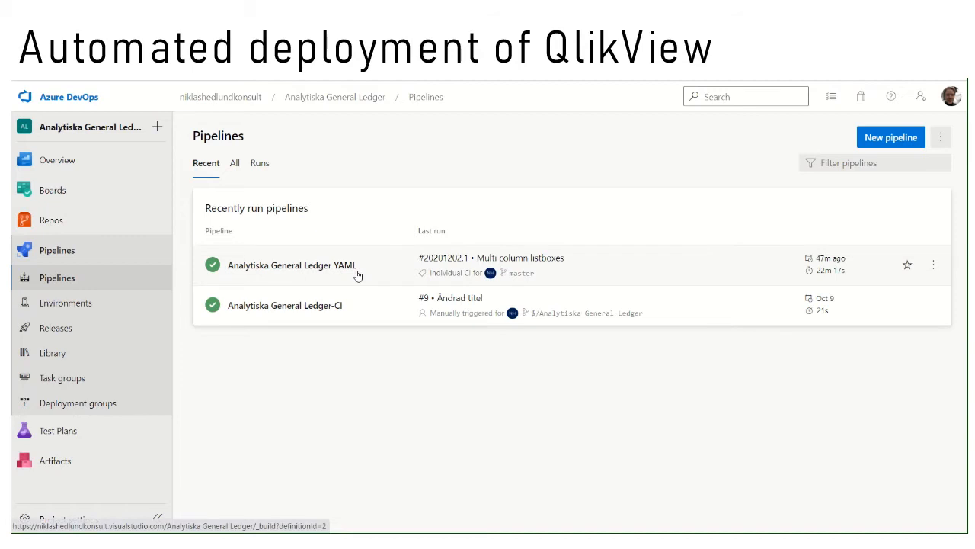
pyautogui.moveTo(369, 271)
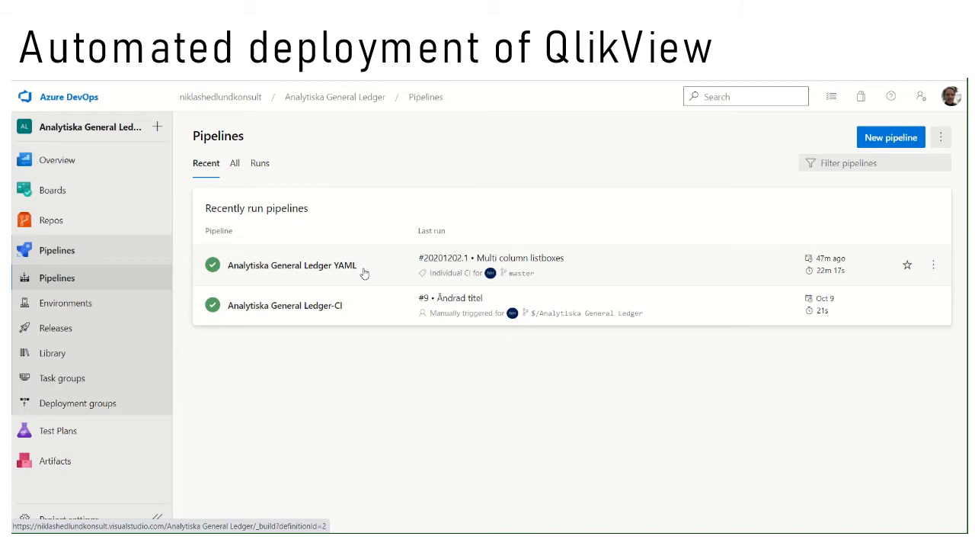
pyautogui.moveTo(323, 271)
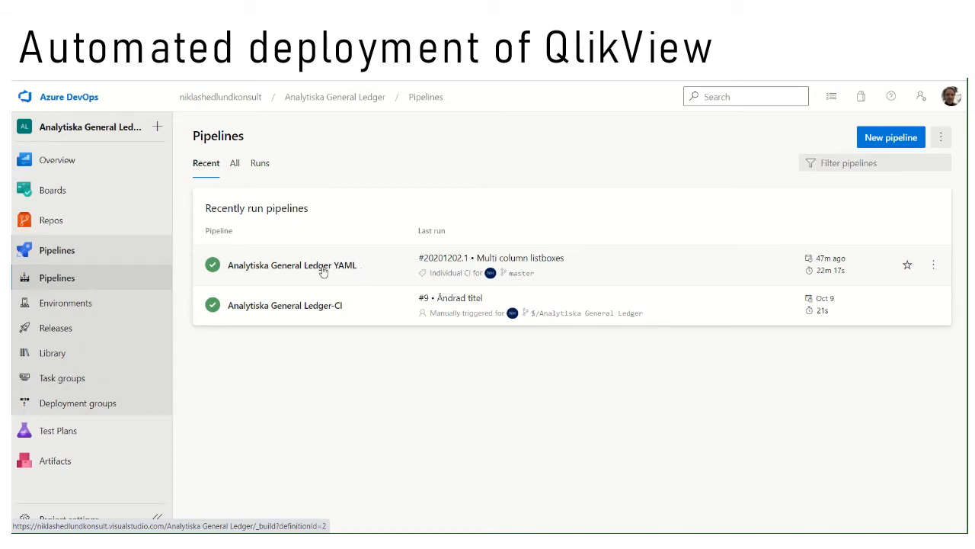
# - Reopen the Analytiska General Ledger YAML pipeline's run history from the recent pipelines list
pyautogui.click(293, 265)
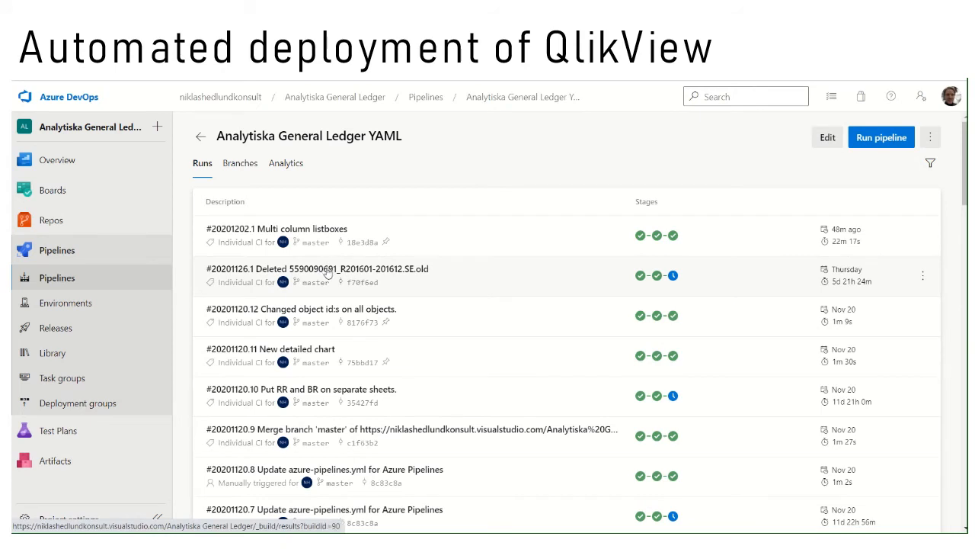
pyautogui.moveTo(187, 265)
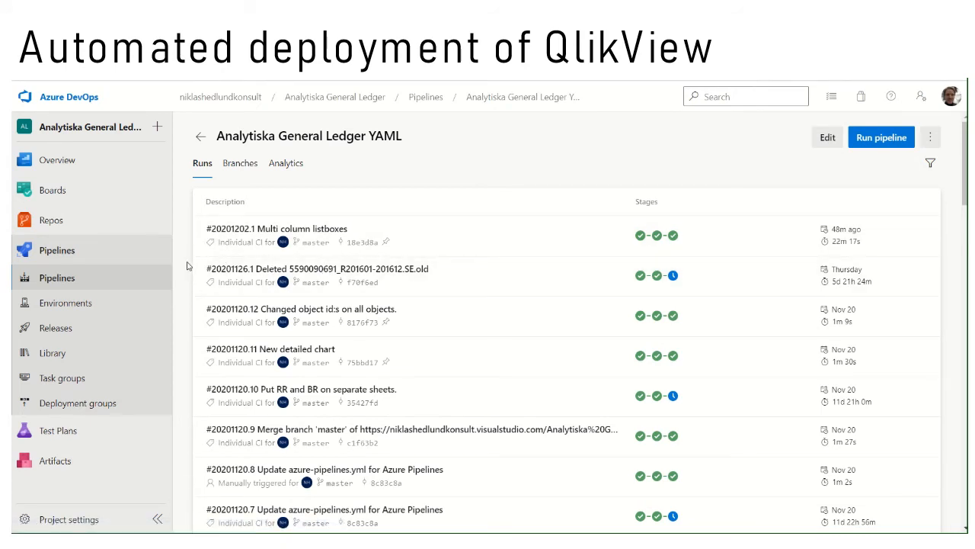
pyautogui.moveTo(745, 212)
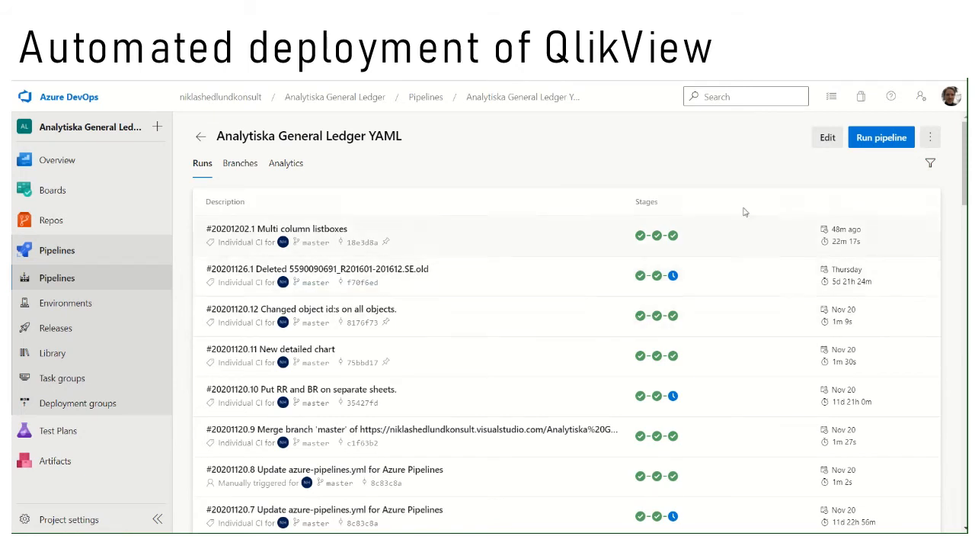
pyautogui.moveTo(739, 308)
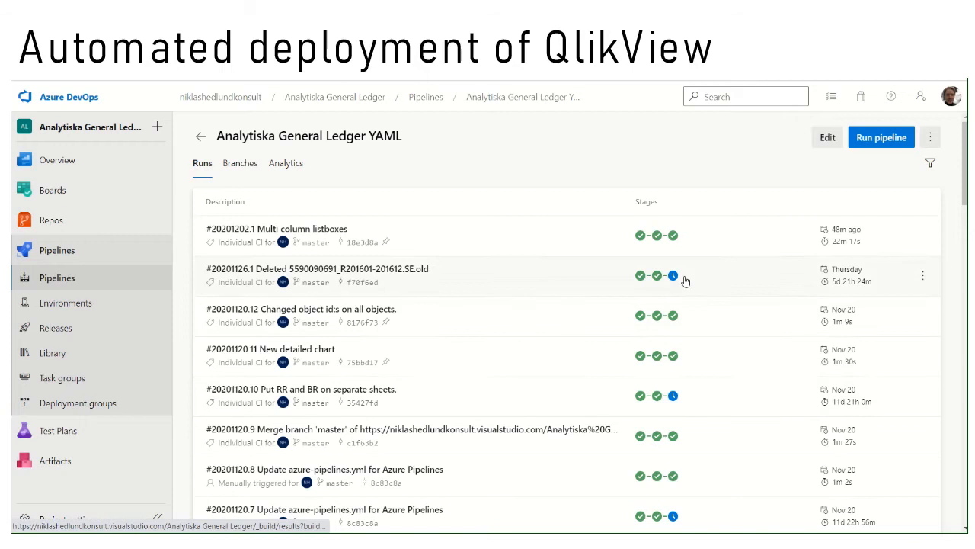
pyautogui.moveTo(673, 234)
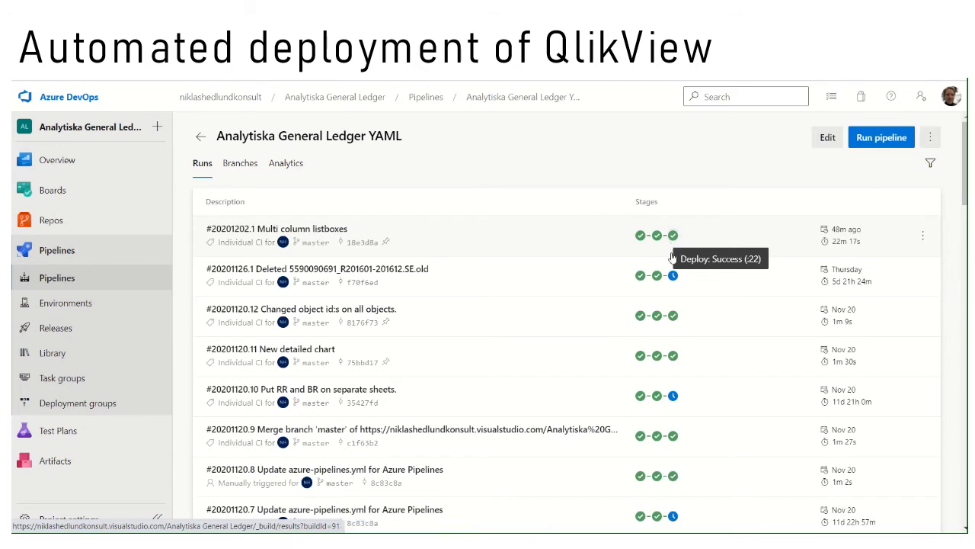
pyautogui.moveTo(674, 274)
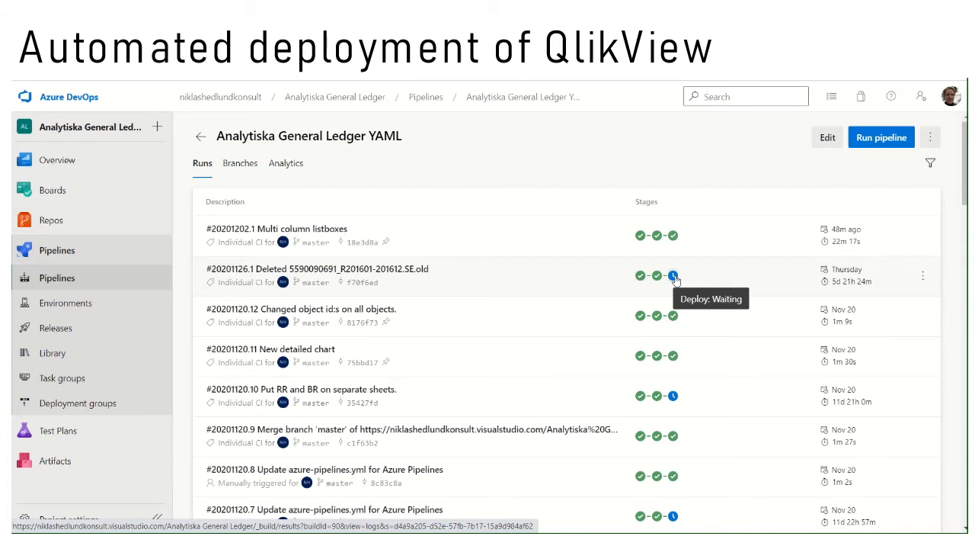
pyautogui.moveTo(652, 286)
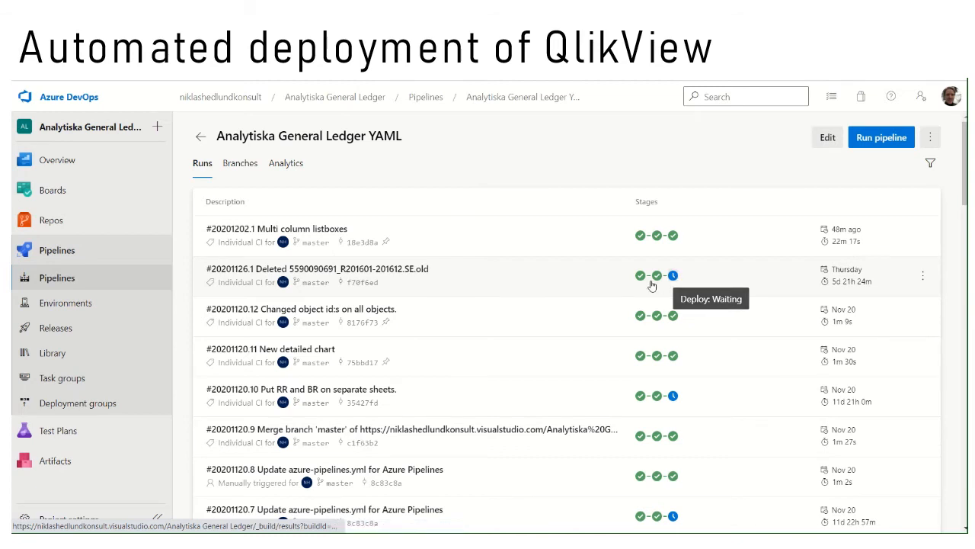
pyautogui.moveTo(374, 235)
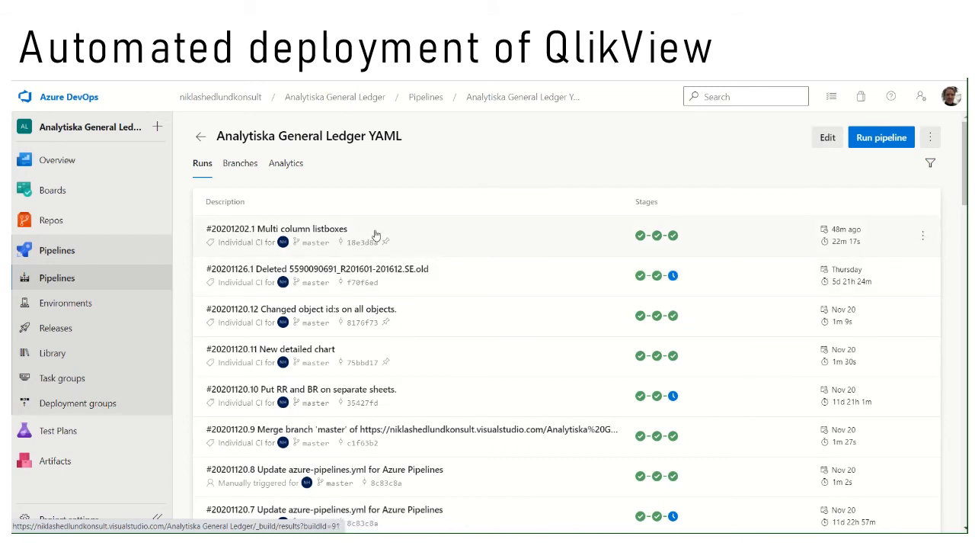
pyautogui.moveTo(385, 224)
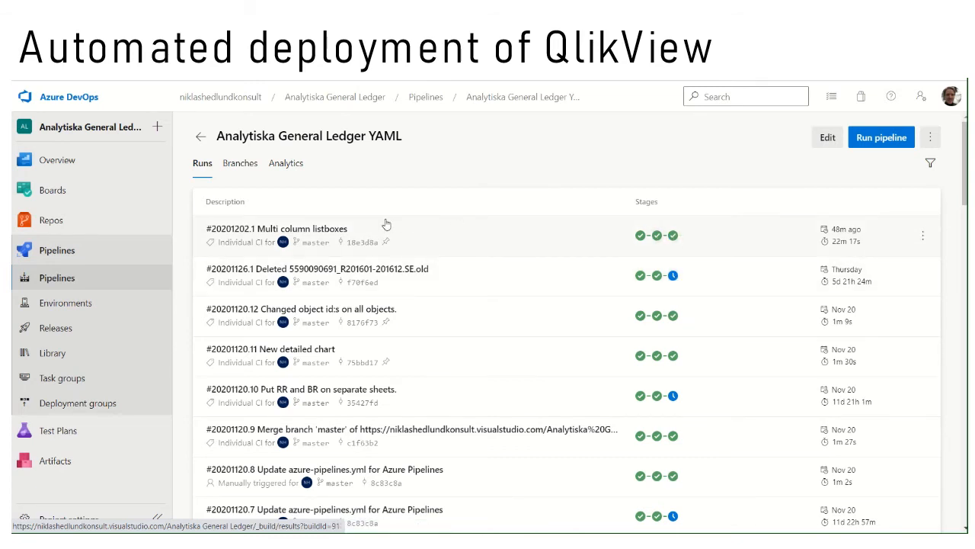
# - View run #20201202.1's summary now that Build, Test and Deploy have all completed
pyautogui.click(288, 229)
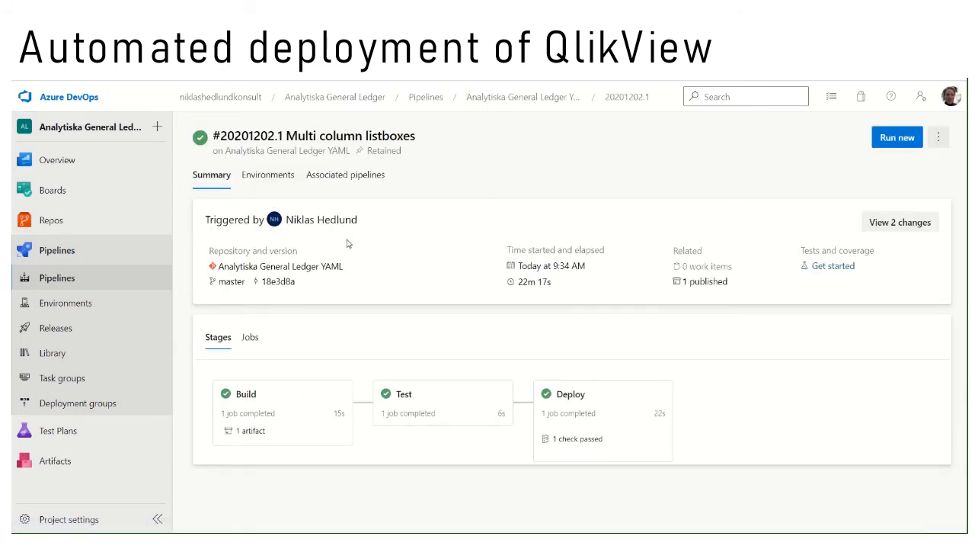
pyautogui.moveTo(343, 196)
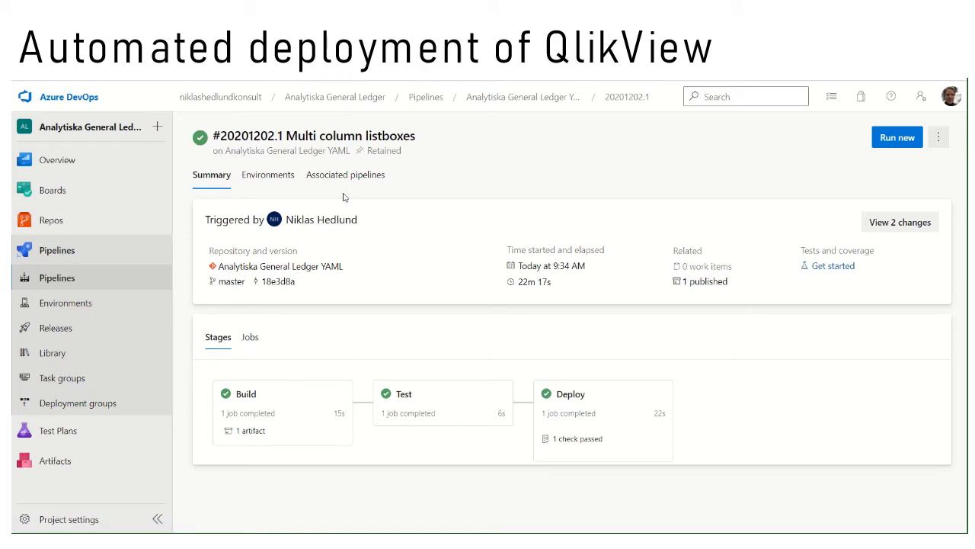
pyautogui.moveTo(295, 202)
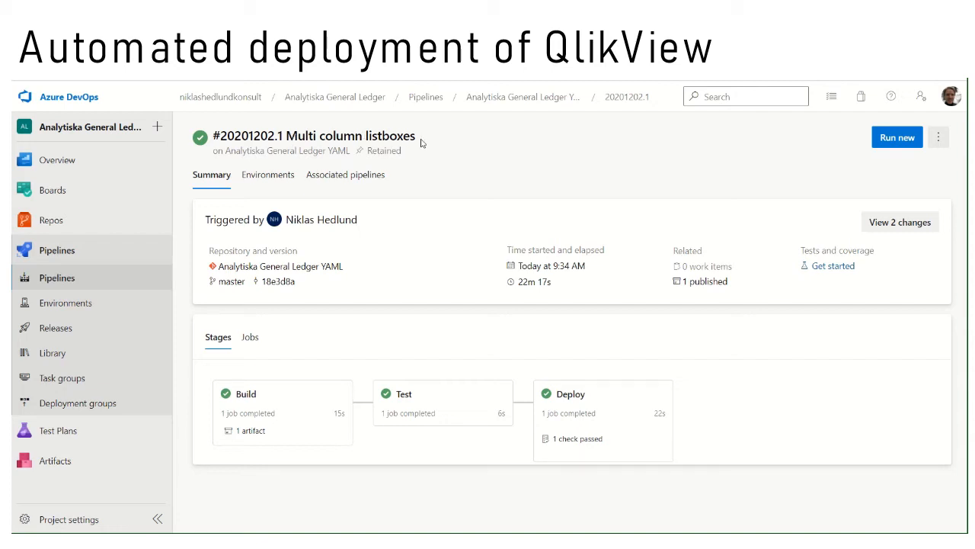
pyautogui.moveTo(411, 289)
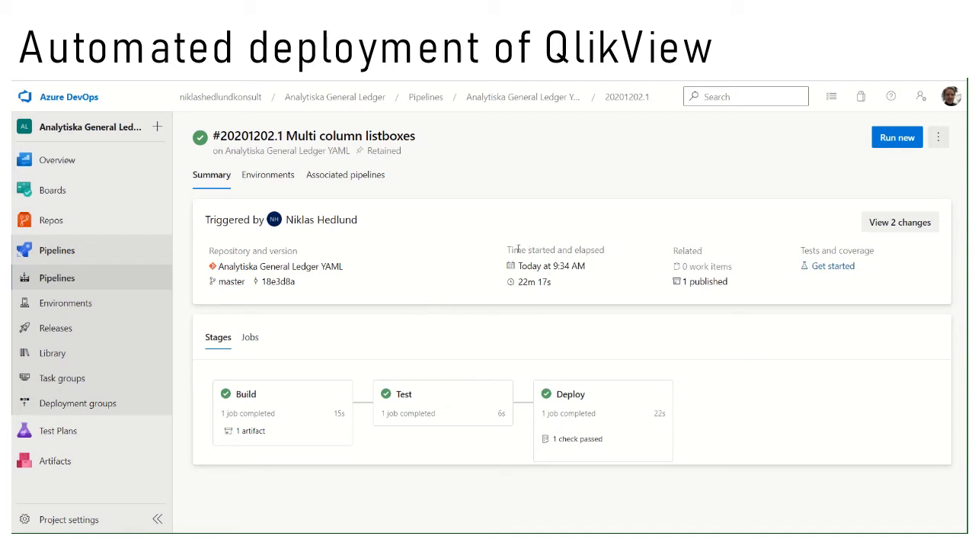
pyautogui.moveTo(311, 285)
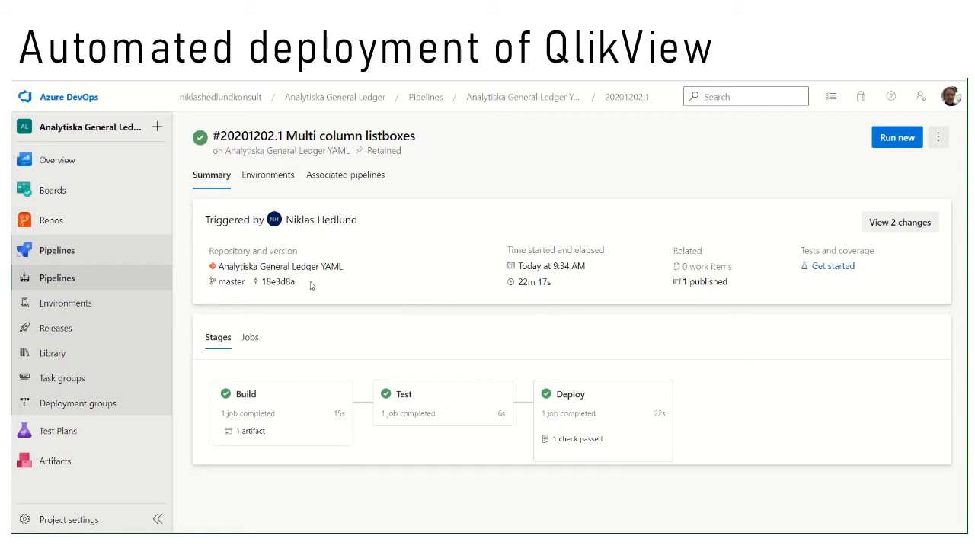
pyautogui.moveTo(276, 280)
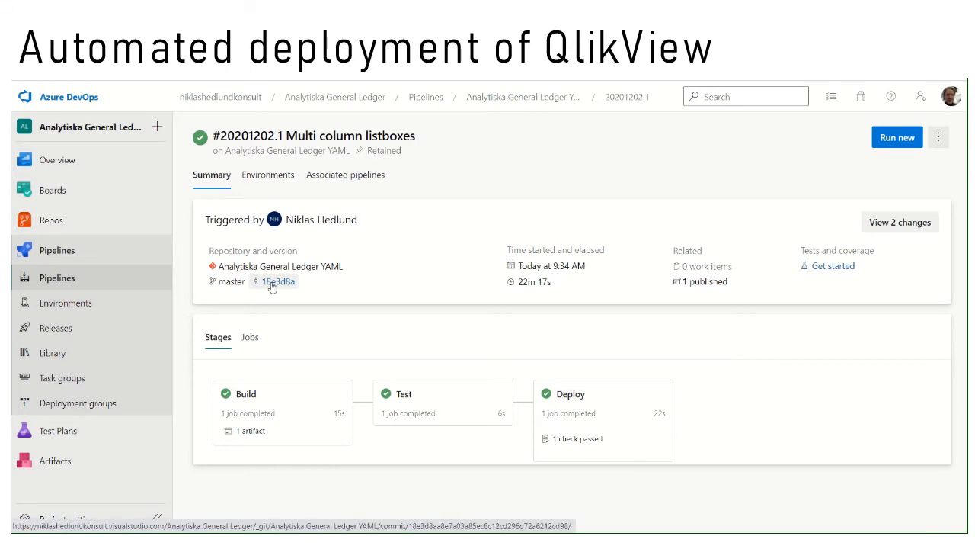
pyautogui.moveTo(274, 288)
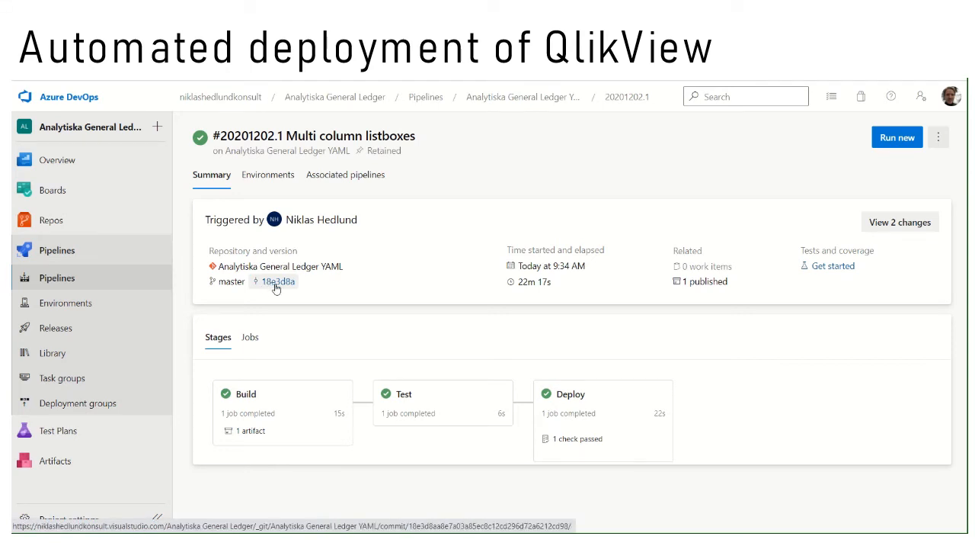
# - Review commit 18e3d8a's diffs: AllProperties.xml and LB_Year.xml with MultiColumn switched from false to true
pyautogui.click(278, 280)
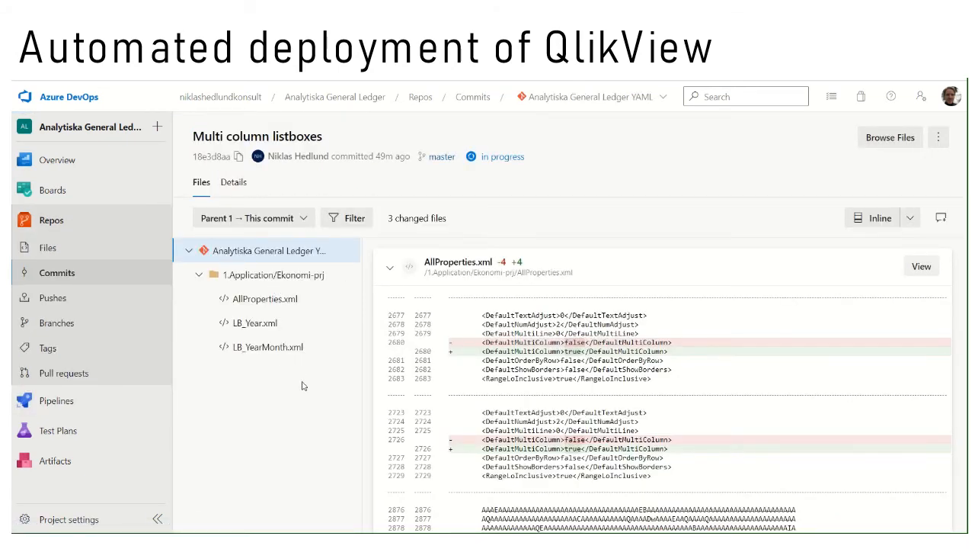
pyautogui.moveTo(237, 346)
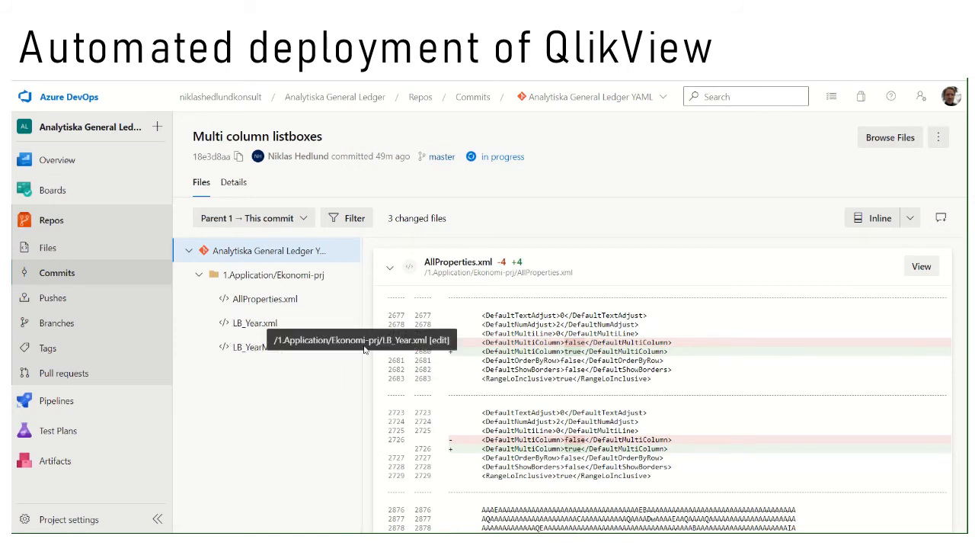
pyautogui.scroll(-3)
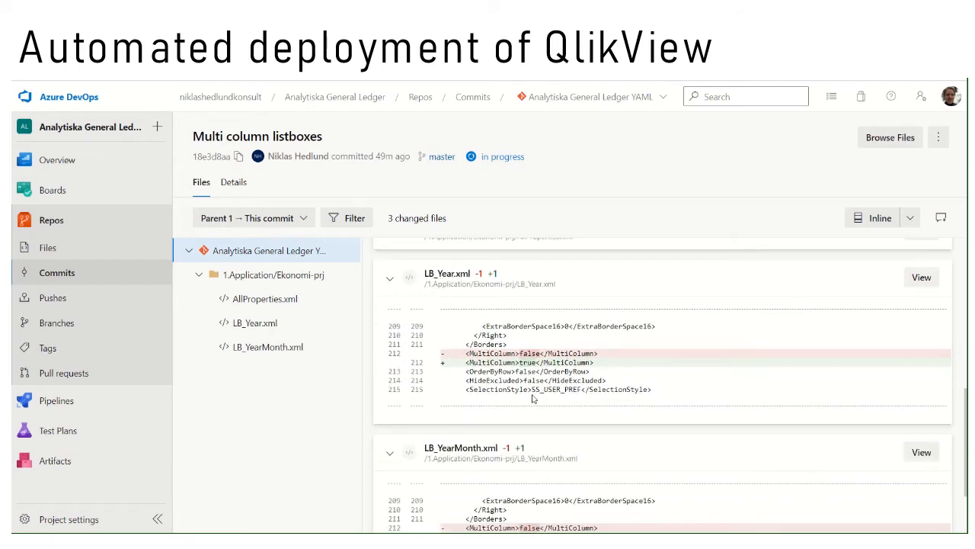
pyautogui.scroll(-3)
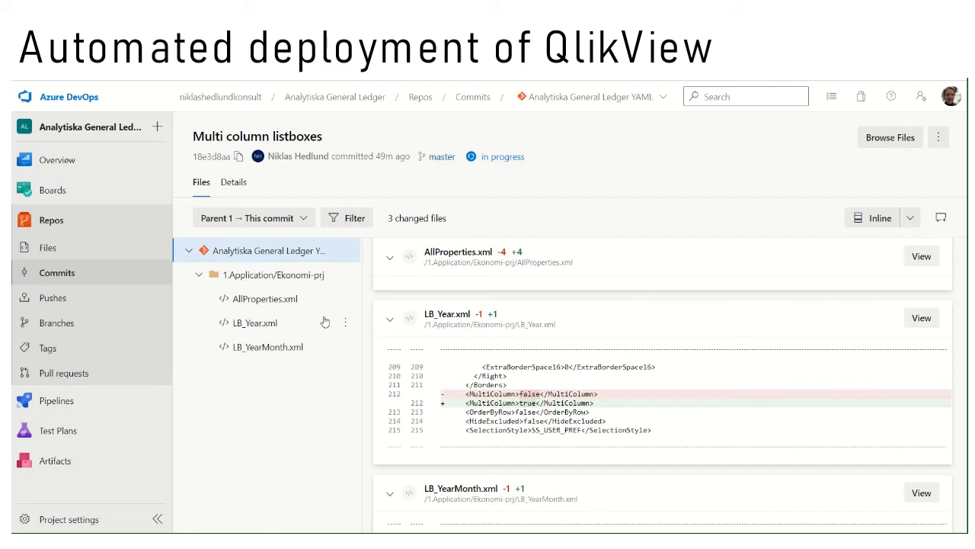
pyautogui.moveTo(49, 247)
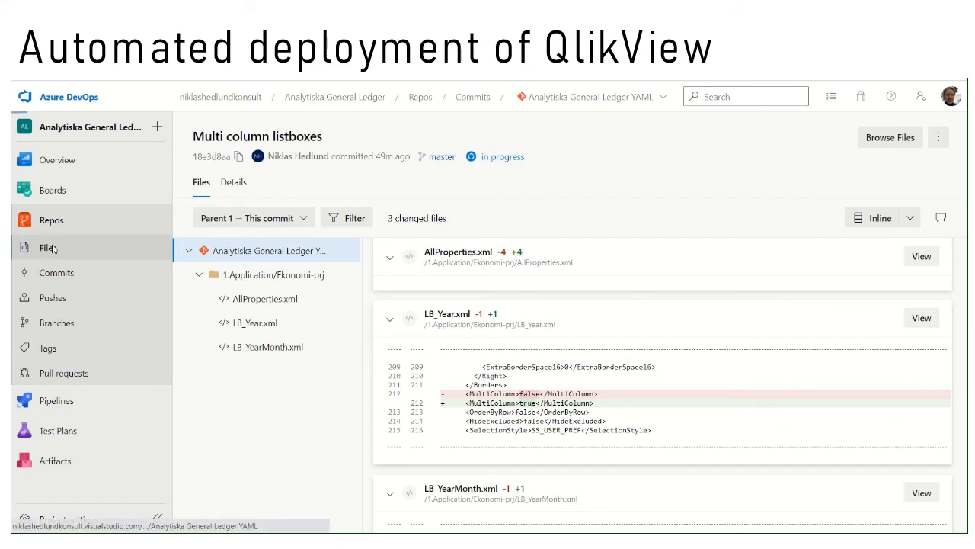
# - Show the commit history of 1.Application/Ekonomi-prj/LoadScript.txt, three commits topped by New detailed chart
pyautogui.click(49, 247)
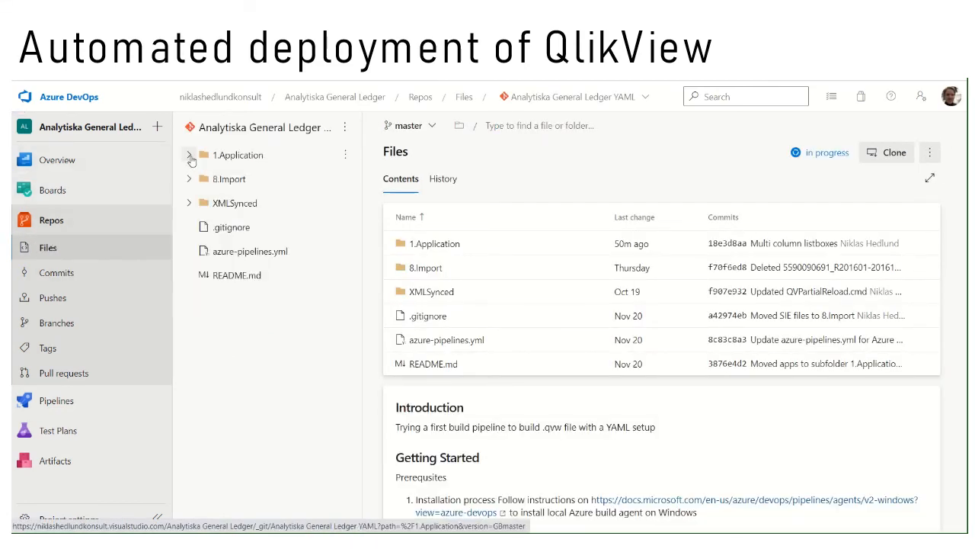
pyautogui.click(189, 155)
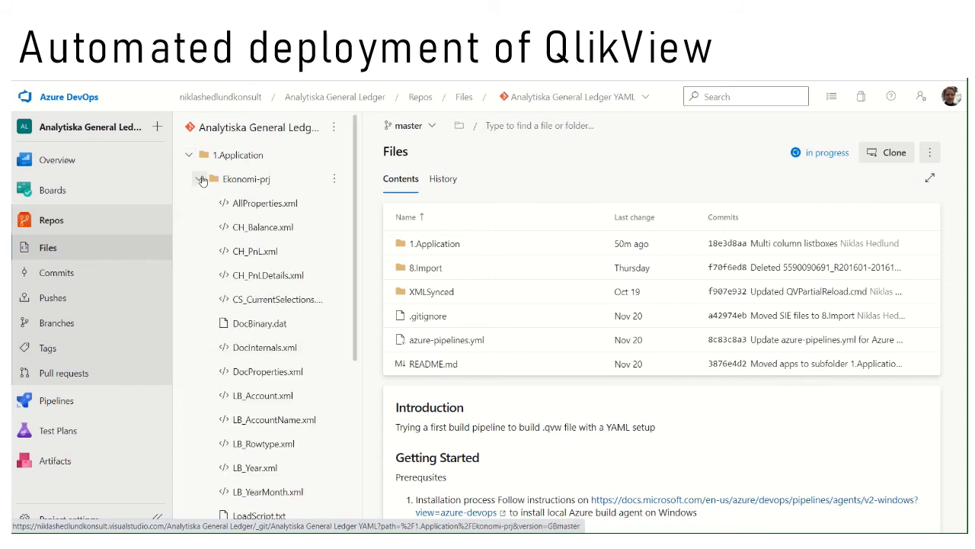
pyautogui.scroll(-3)
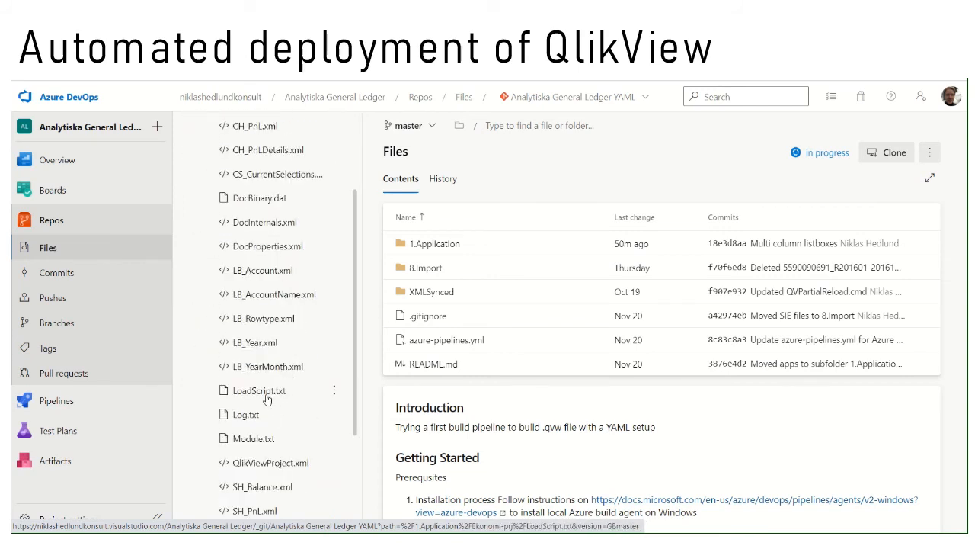
pyautogui.click(259, 390)
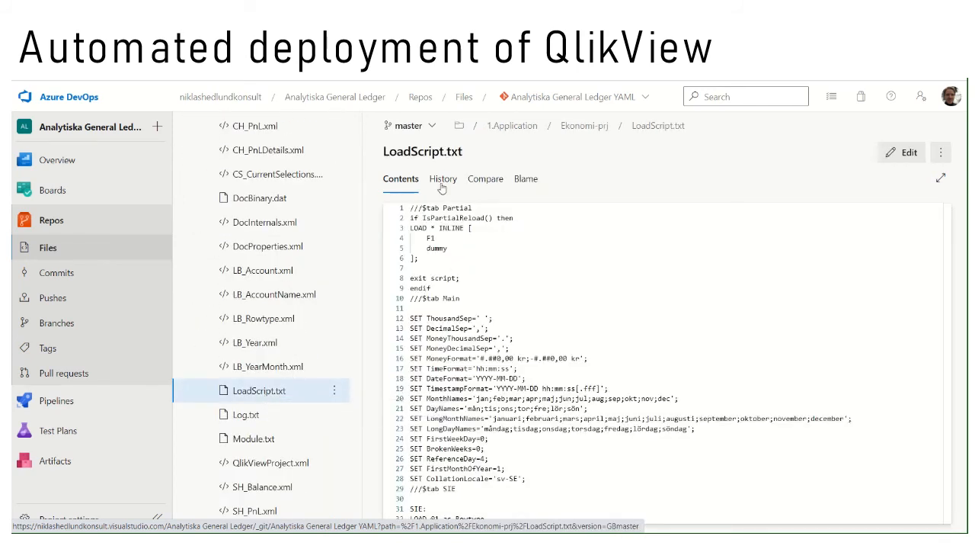
pyautogui.click(442, 179)
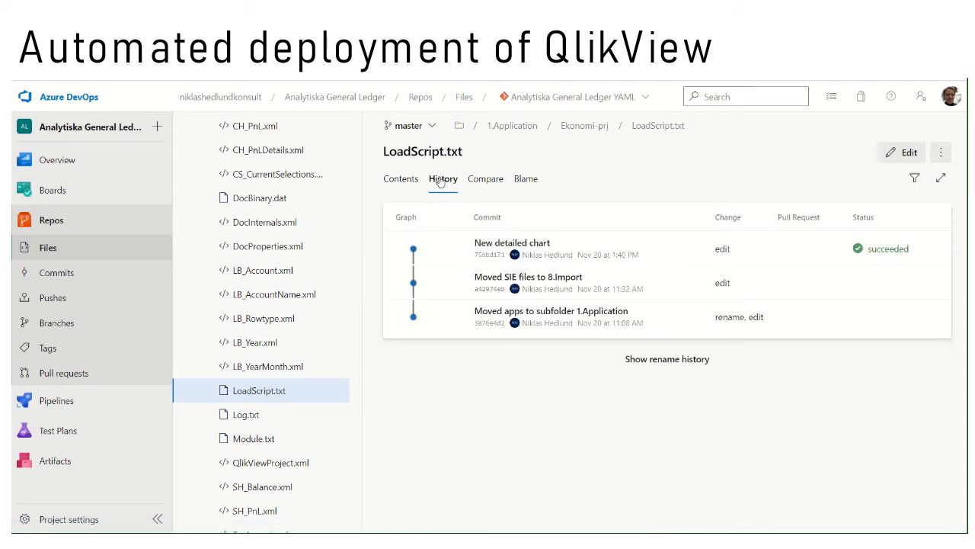
pyautogui.moveTo(472, 286)
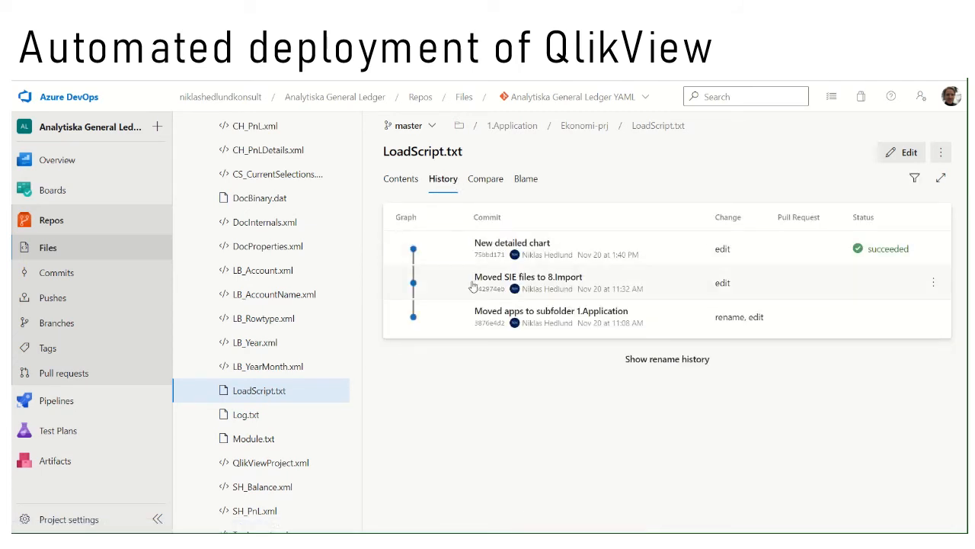
pyautogui.moveTo(497, 402)
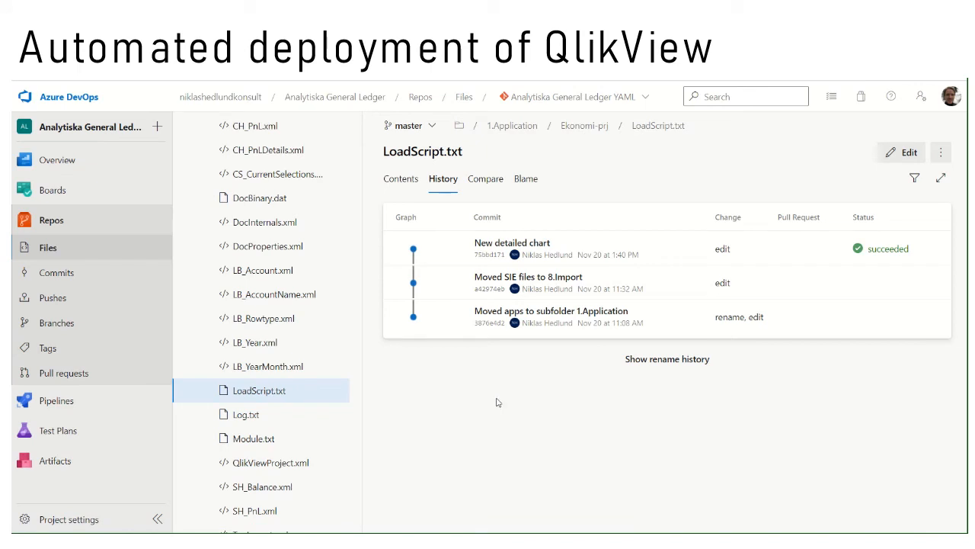
pyautogui.moveTo(543, 254)
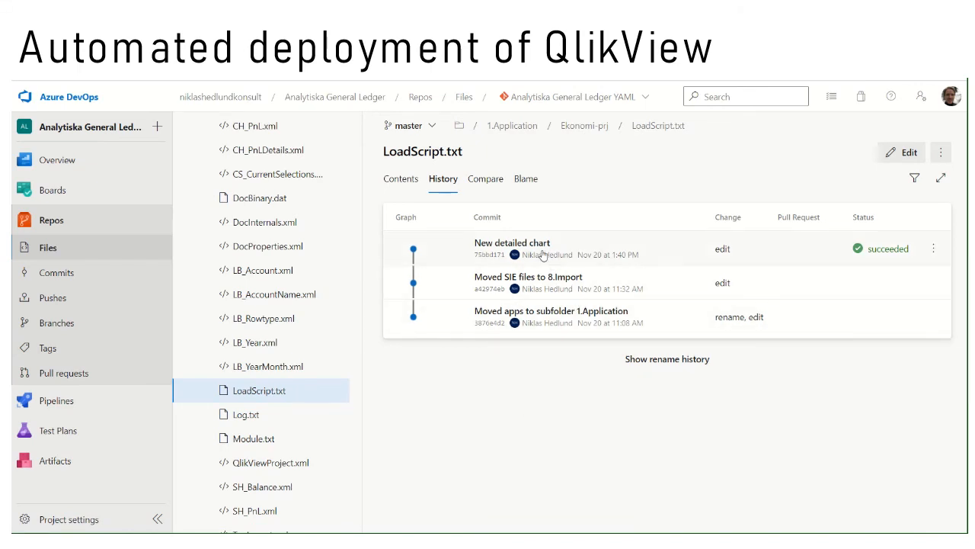
pyautogui.moveTo(512, 242)
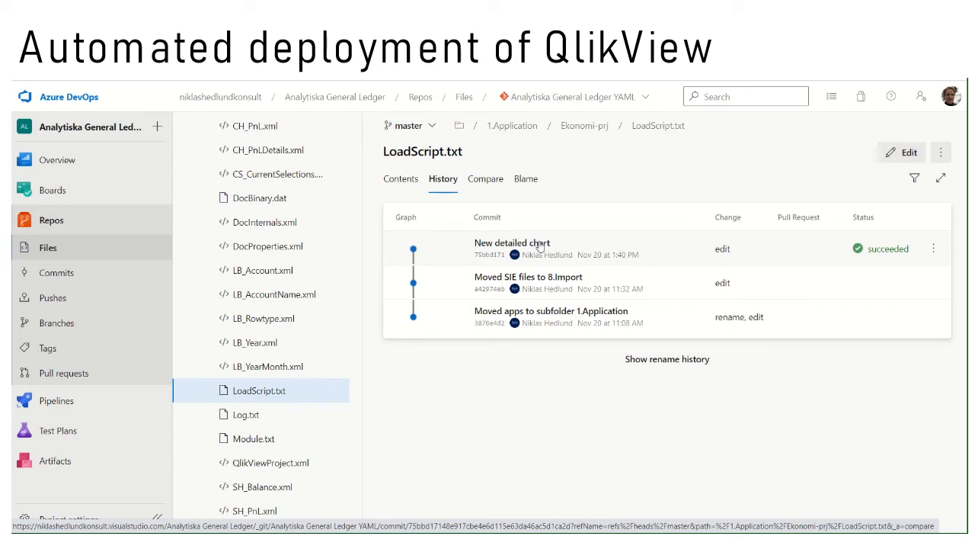
# - Review the LoadScript.txt side-by-side diff of the 'New detailed chart' commit (8 lines removed, 8 added)
pyautogui.click(512, 243)
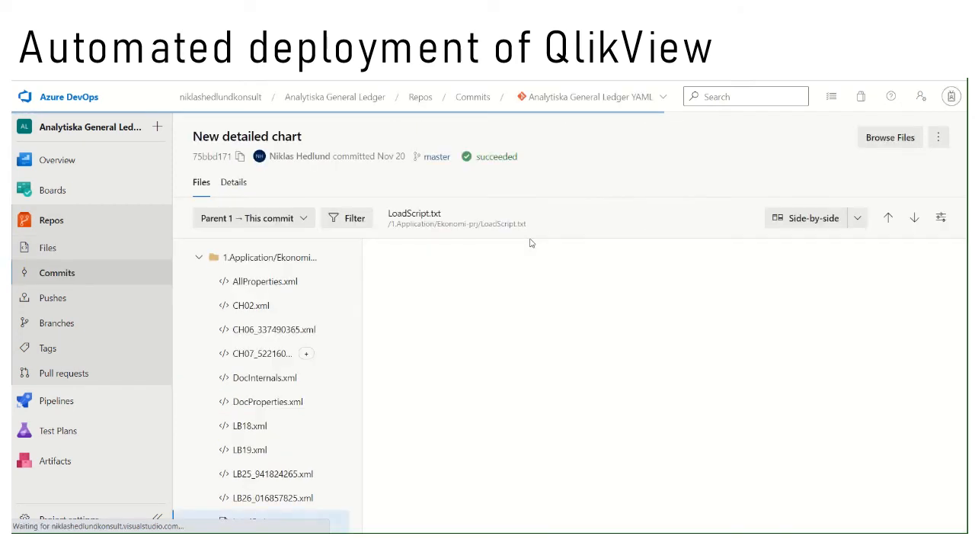
pyautogui.click(259, 521)
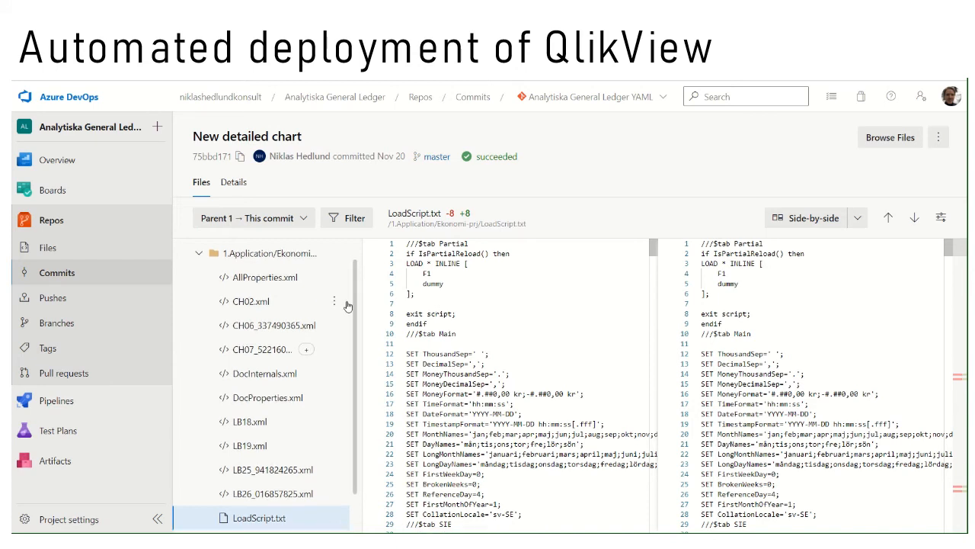
pyautogui.scroll(-3)
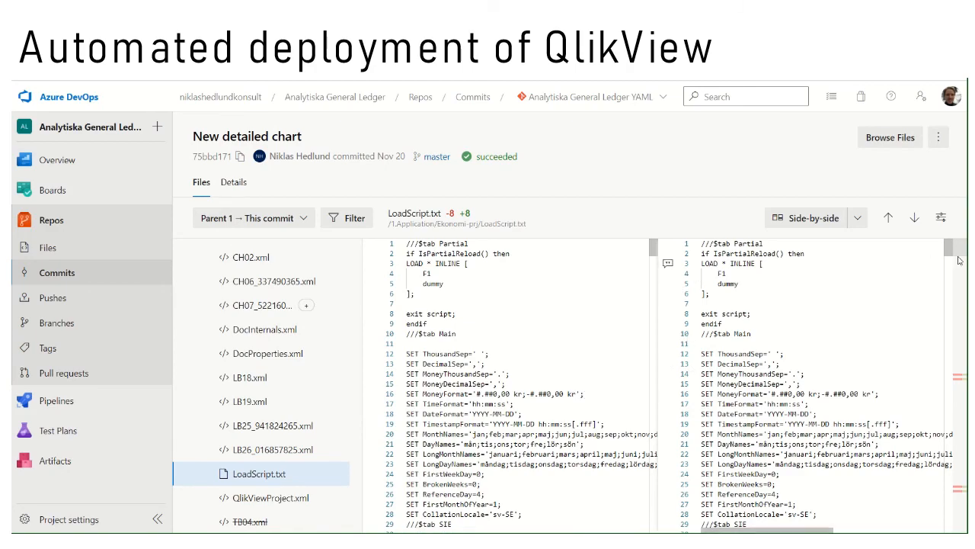
pyautogui.scroll(-3)
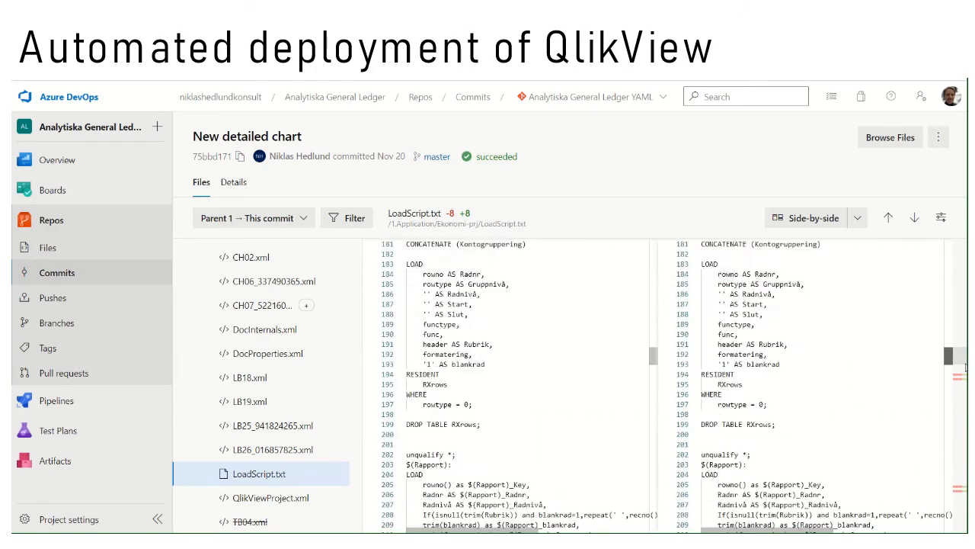
pyautogui.scroll(-3)
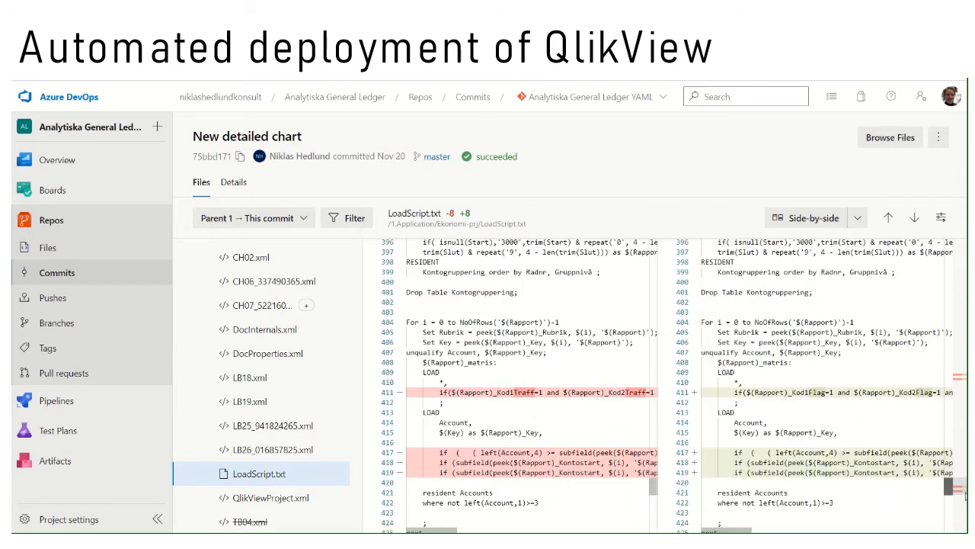
pyautogui.scroll(3)
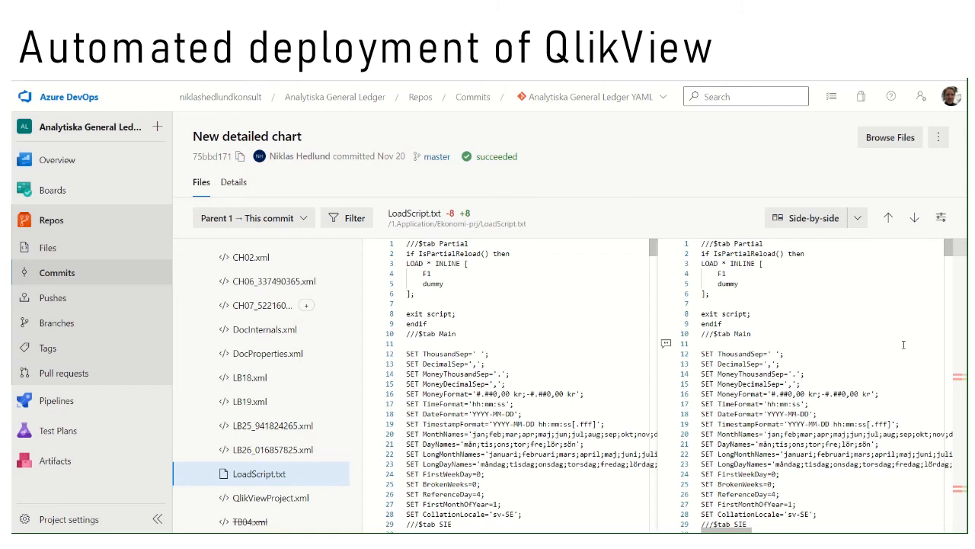
pyautogui.moveTo(293, 169)
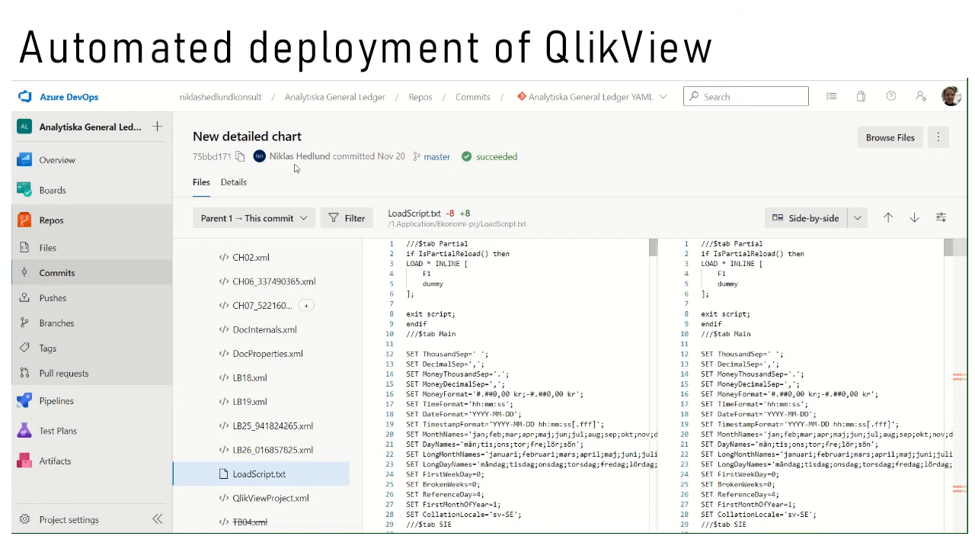
pyautogui.moveTo(320, 180)
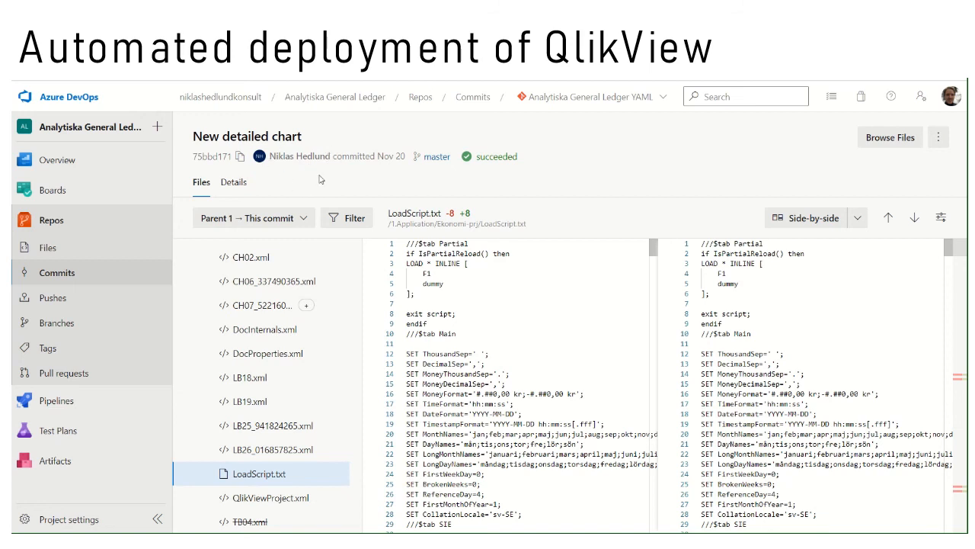